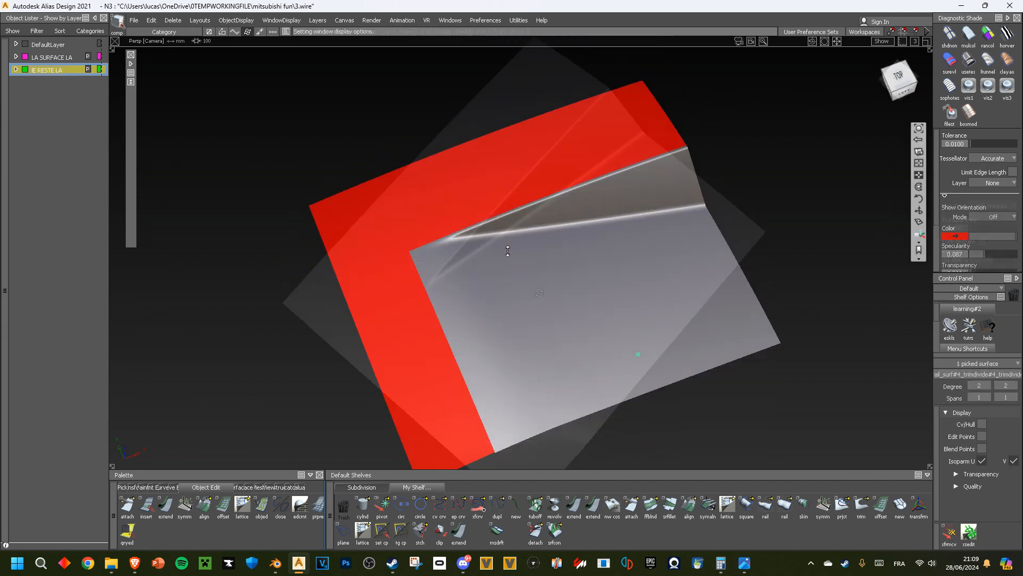
Orbit around the creased surfaces and select the trimmed inner crease surface for inspection.
{"action": "left_click_drag", "start_coordinate": [508, 251], "coordinate": [518, 214]}
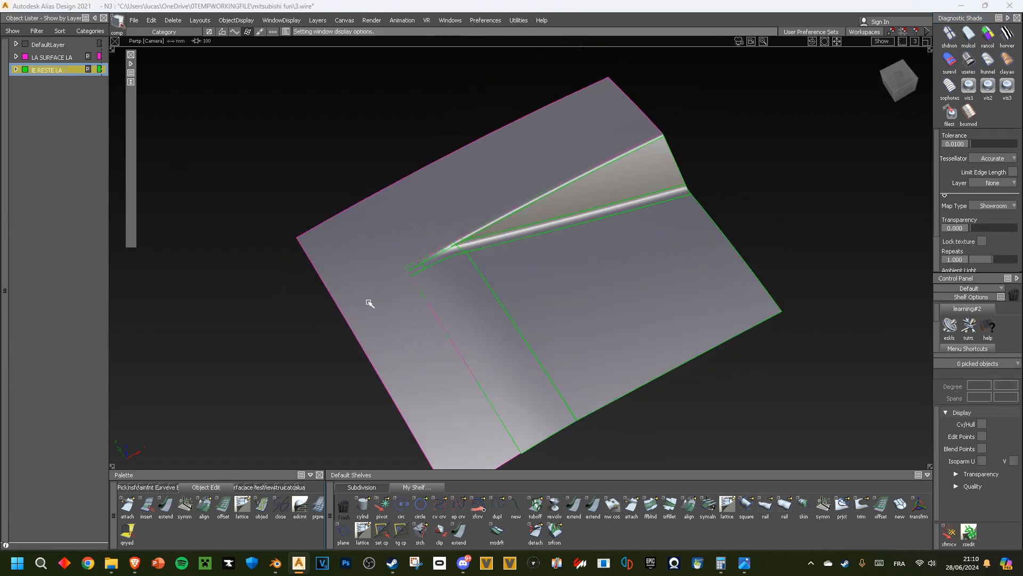
{"action": "left_click", "coordinate": [488, 275]}
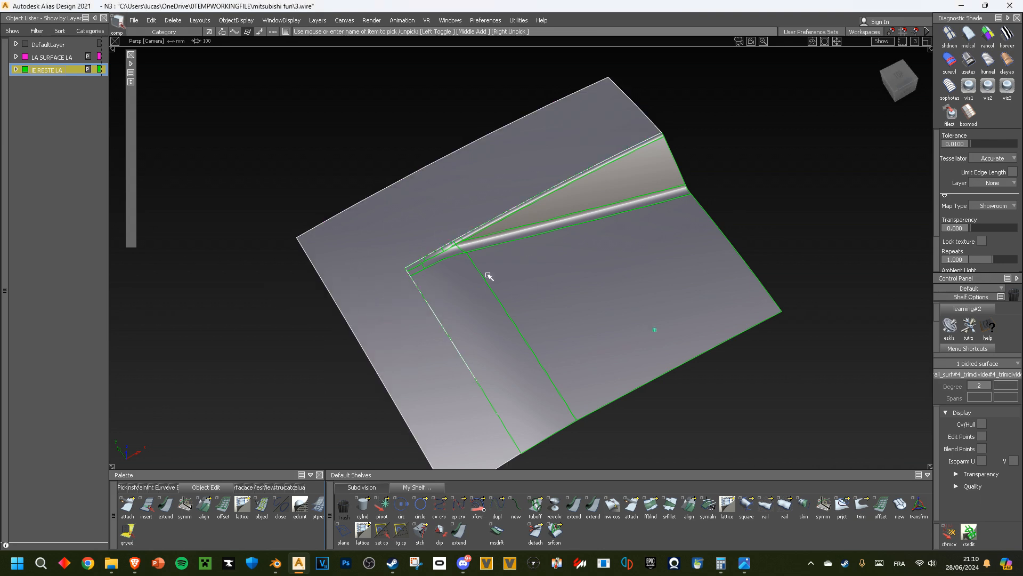
{"action": "left_click", "coordinate": [860, 504]}
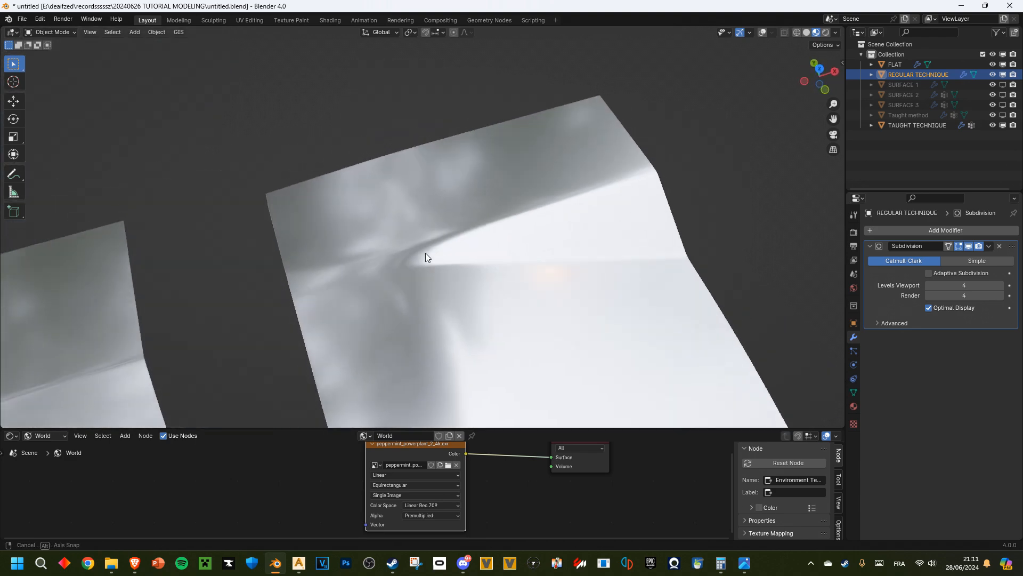
Orbit to compare the two crease surfaces, then set the viewport to Solid shading.
{"action": "left_click_drag", "start_coordinate": [428, 257], "coordinate": [317, 242]}
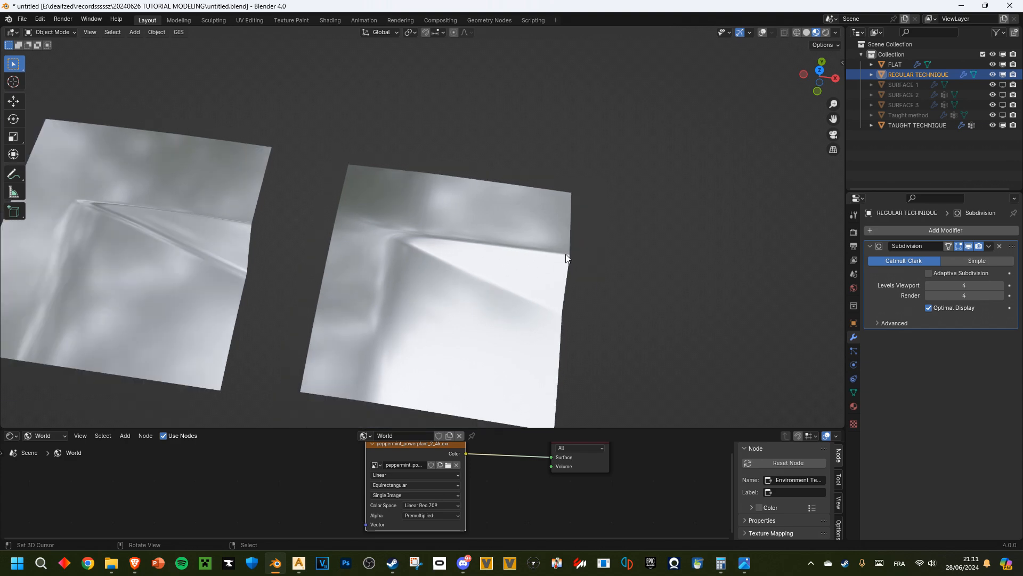
{"action": "mouse_move", "coordinate": [364, 230]}
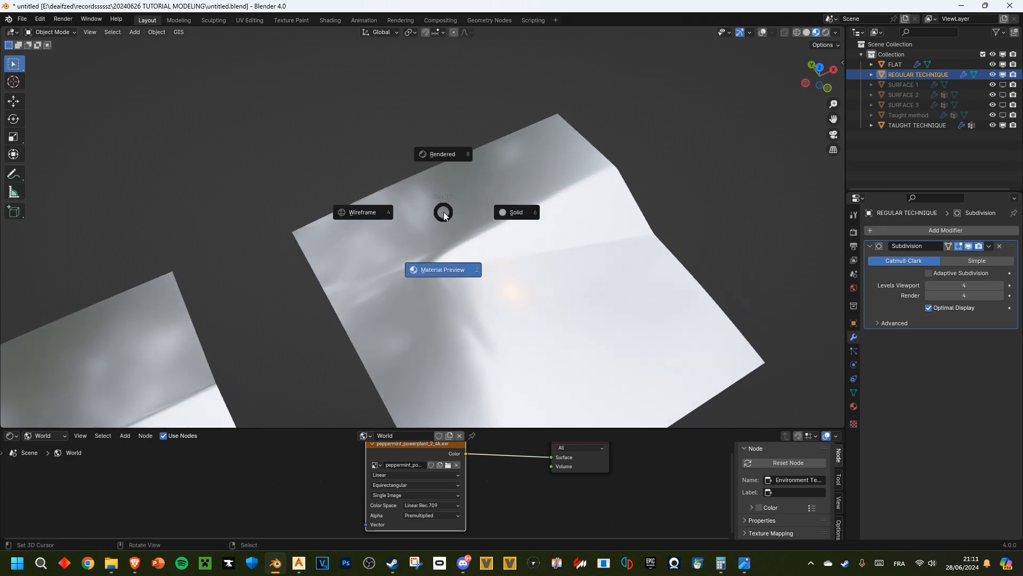
{"action": "left_click", "coordinate": [443, 154]}
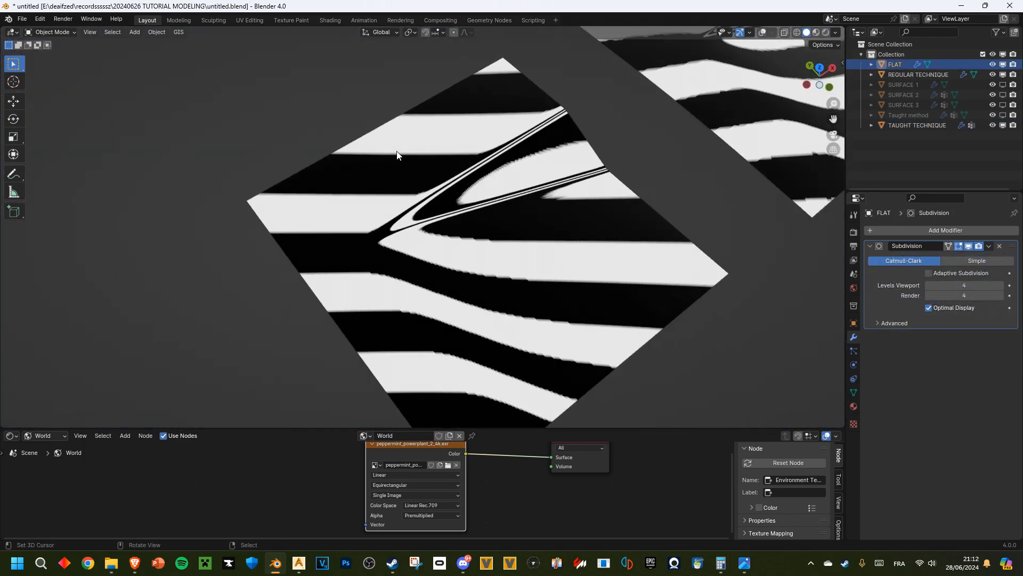
Orbit around FLAT to study its crease stripes, ending on a side view.
{"action": "left_click_drag", "start_coordinate": [395, 156], "coordinate": [454, 258]}
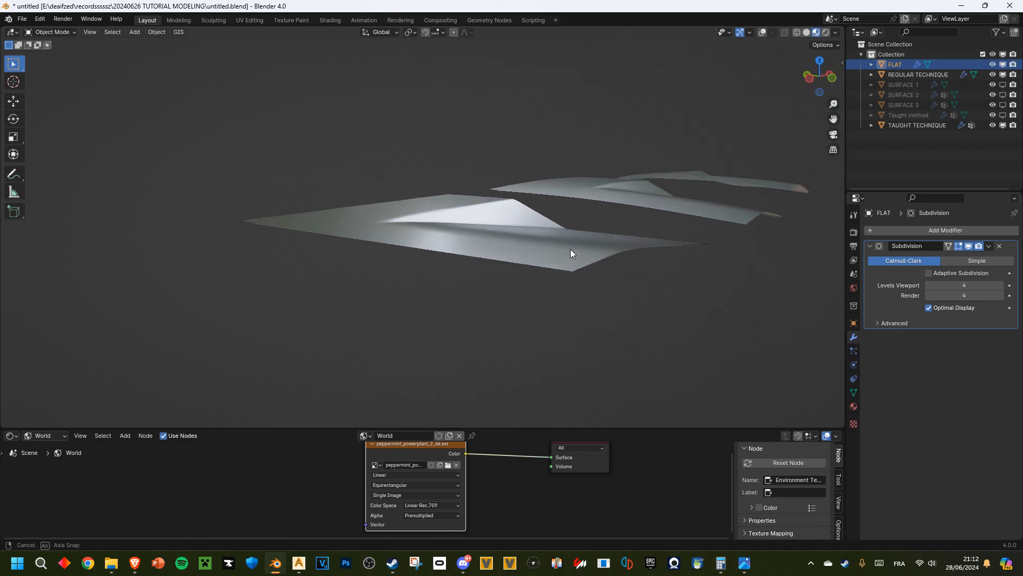
{"action": "left_click_drag", "start_coordinate": [571, 253], "coordinate": [473, 251]}
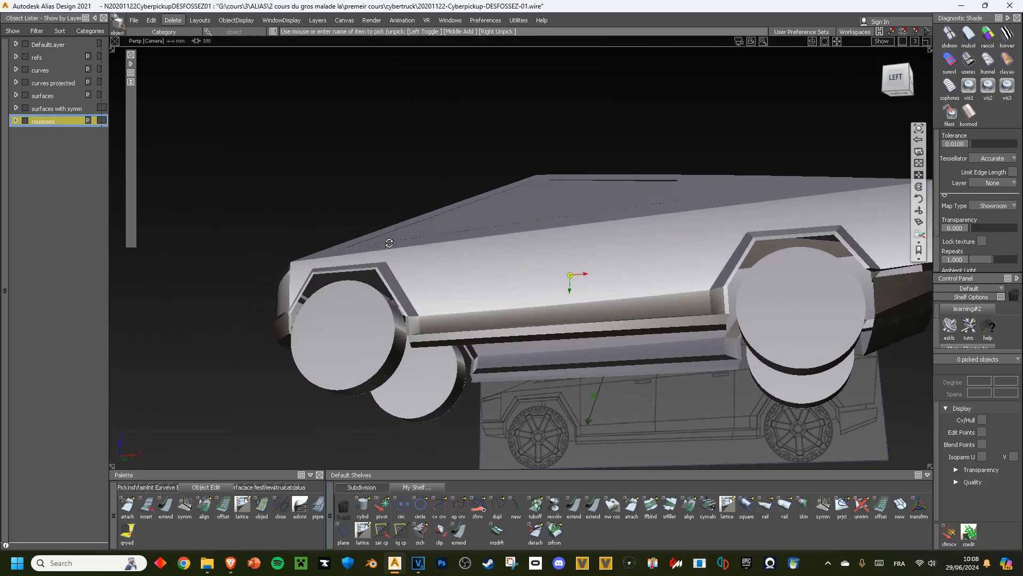
Tumble around the Cyberpickup truck body in the perspective window.
{"action": "left_click_drag", "start_coordinate": [574, 275], "coordinate": [607, 279]}
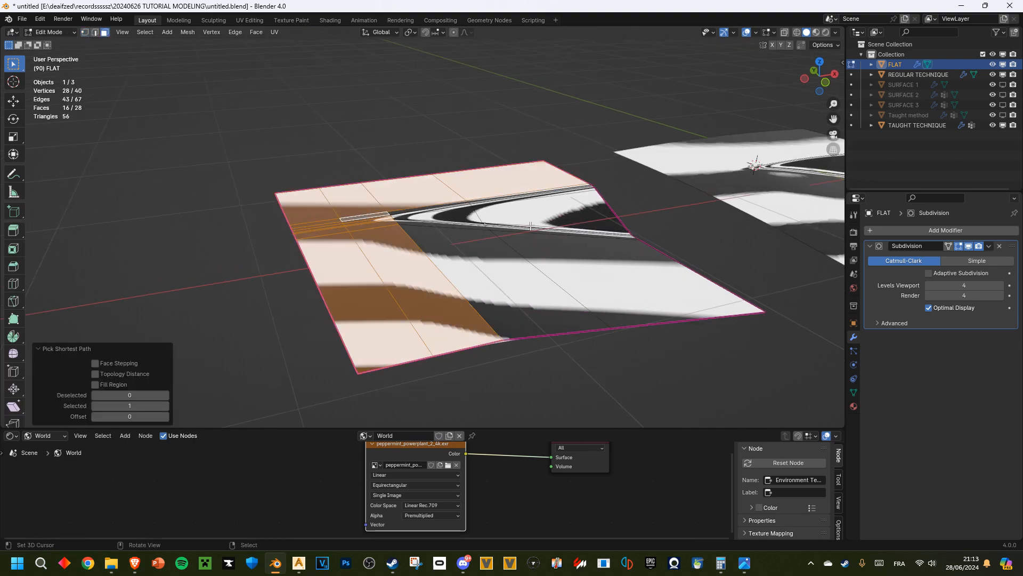
Finish editing FLAT, then select REGULAR TECHNIQUE and the next creased surface to compare.
{"action": "key", "text": "s"}
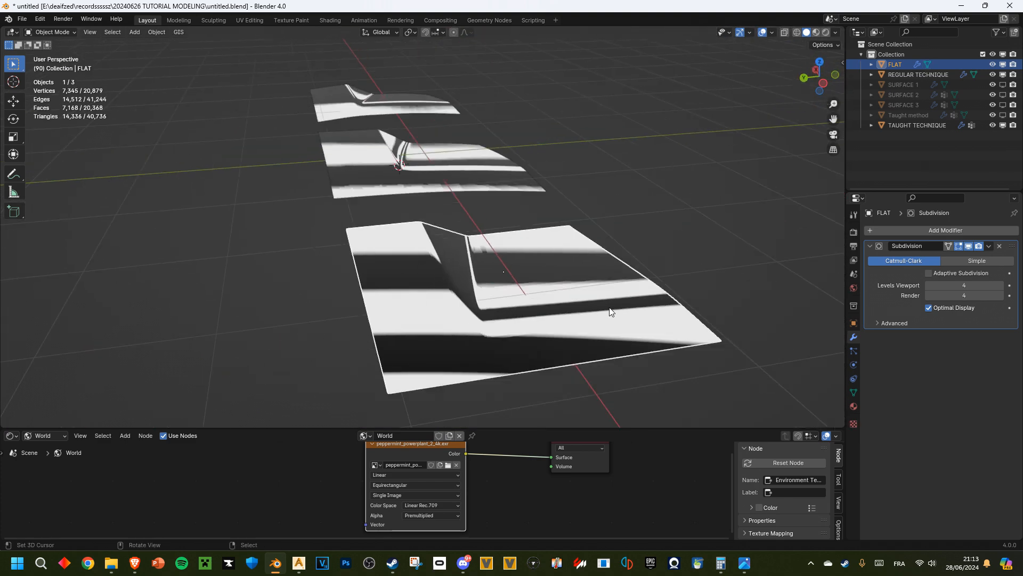
{"action": "left_click", "coordinate": [918, 75]}
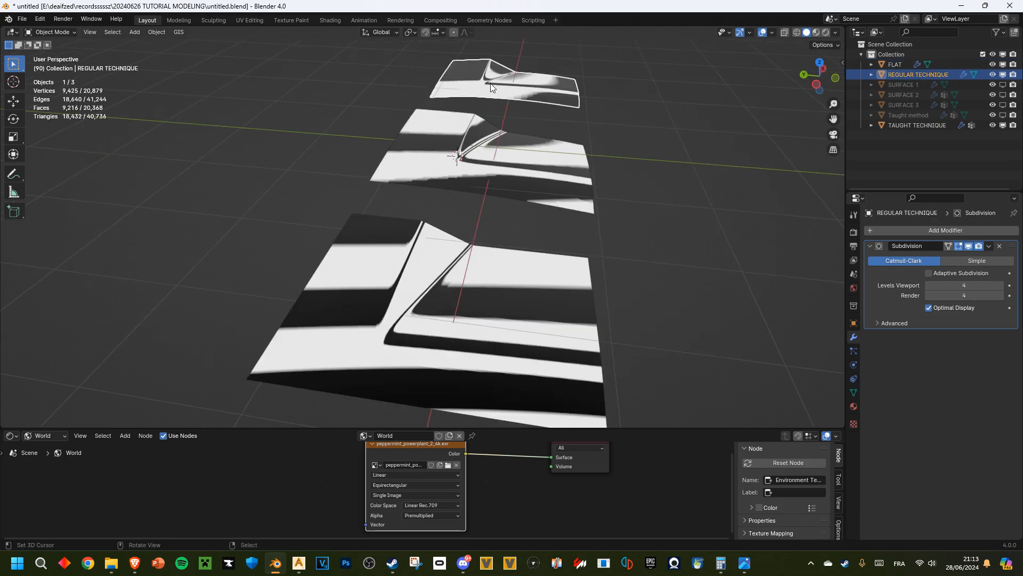
{"action": "left_click", "coordinate": [917, 125]}
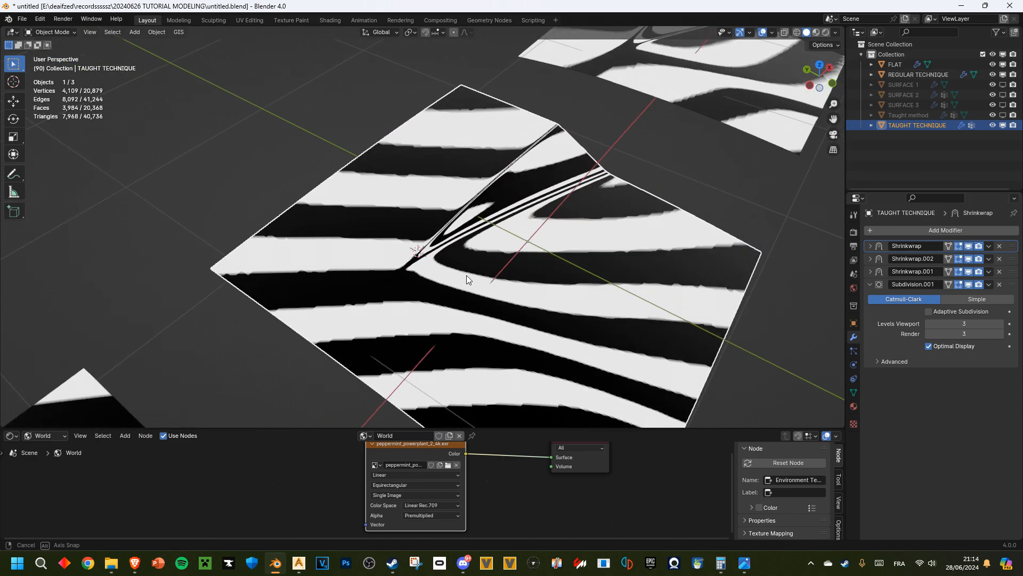
Orbit TAUGHT TECHNIQUE from low, side and top angles to follow reflections across the crease.
{"action": "left_click_drag", "start_coordinate": [467, 279], "coordinate": [355, 224]}
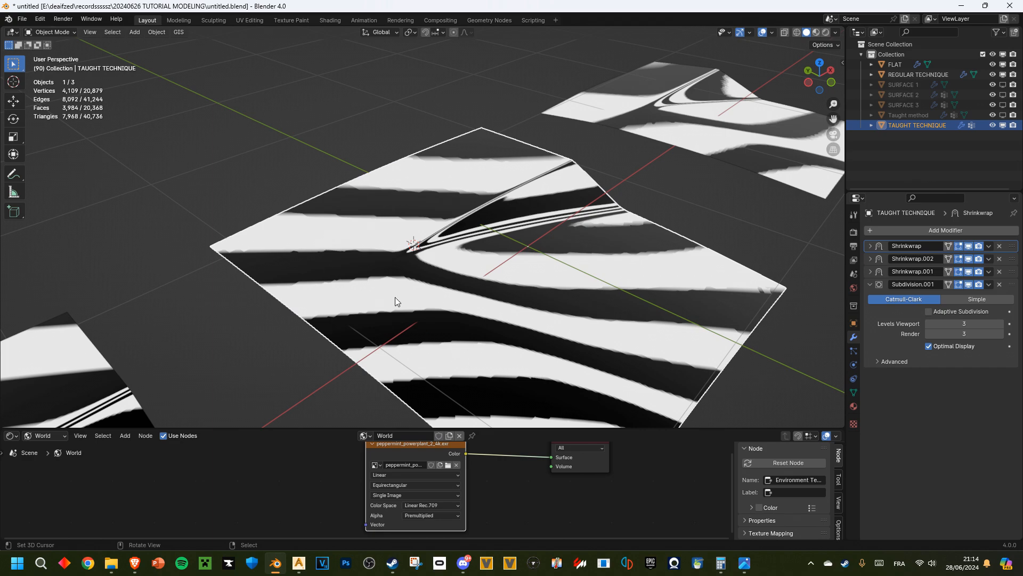
{"action": "left_click_drag", "start_coordinate": [395, 302], "coordinate": [587, 276]}
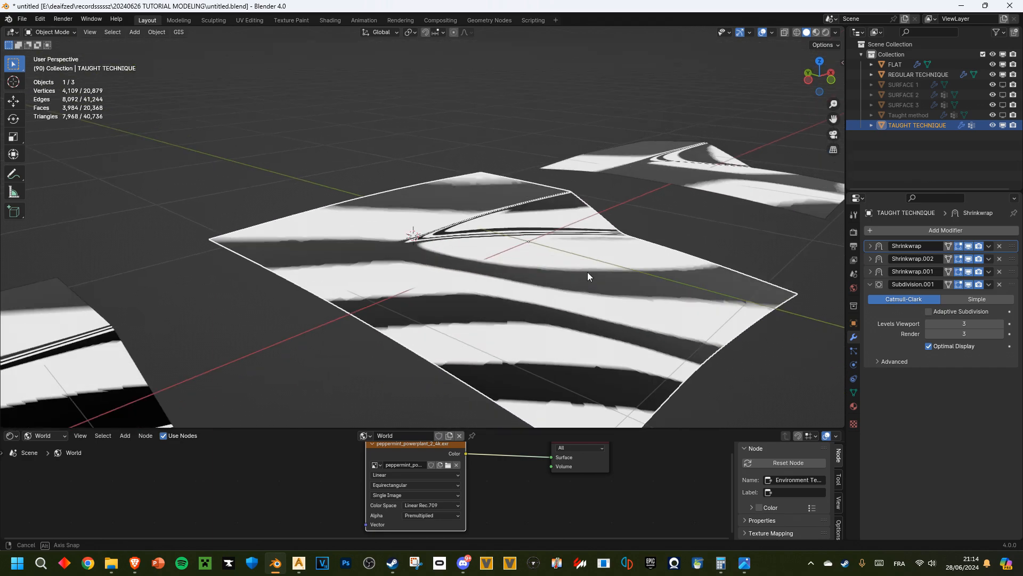
{"action": "left_click_drag", "start_coordinate": [587, 276], "coordinate": [593, 319]}
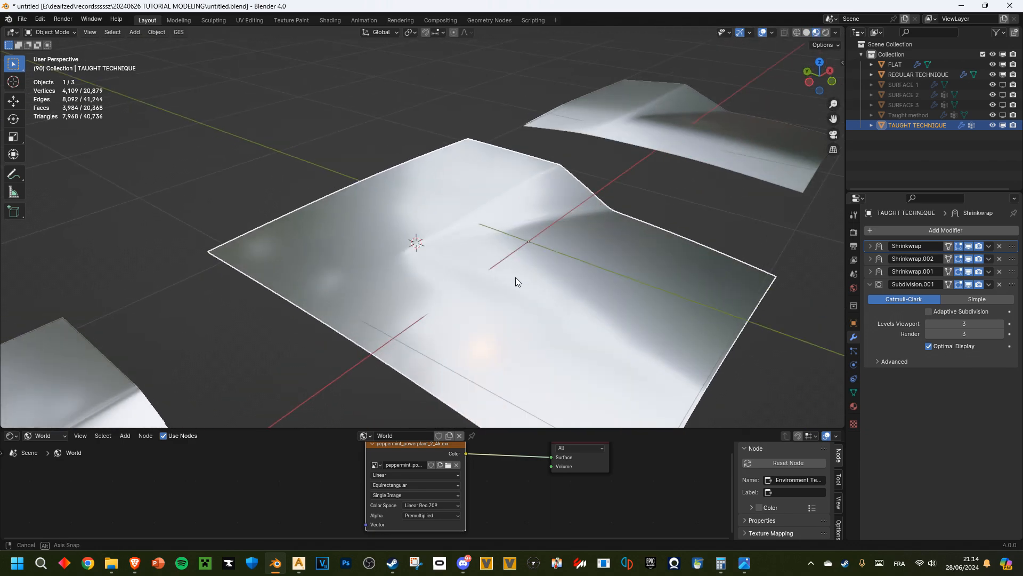
{"action": "left_click_drag", "start_coordinate": [516, 281], "coordinate": [384, 289]}
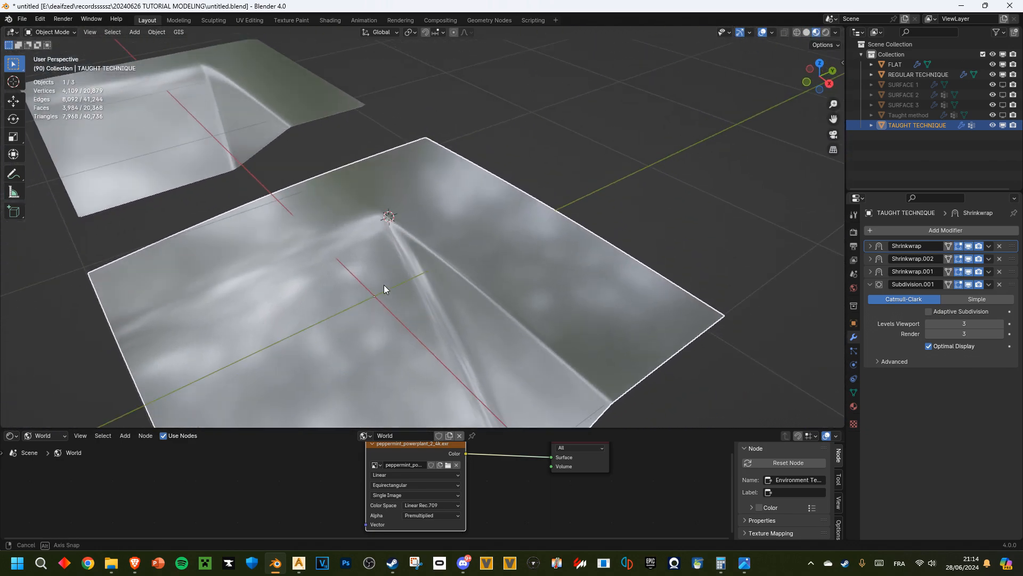
{"action": "left_click_drag", "start_coordinate": [384, 288], "coordinate": [457, 331]}
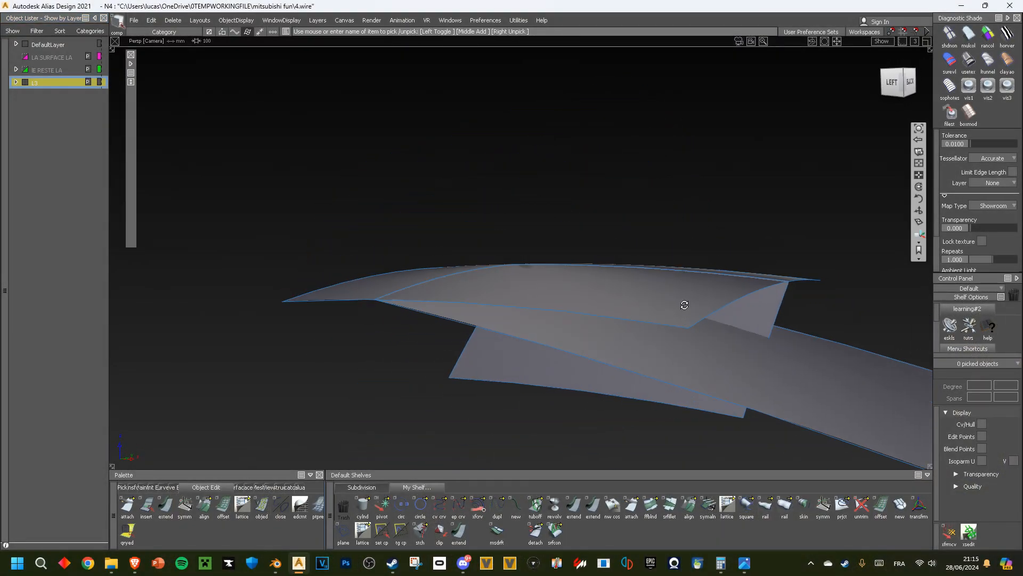
Tumble the intersecting surfaces from above, edge-on and where they meet.
{"action": "left_click_drag", "start_coordinate": [683, 305], "coordinate": [584, 273]}
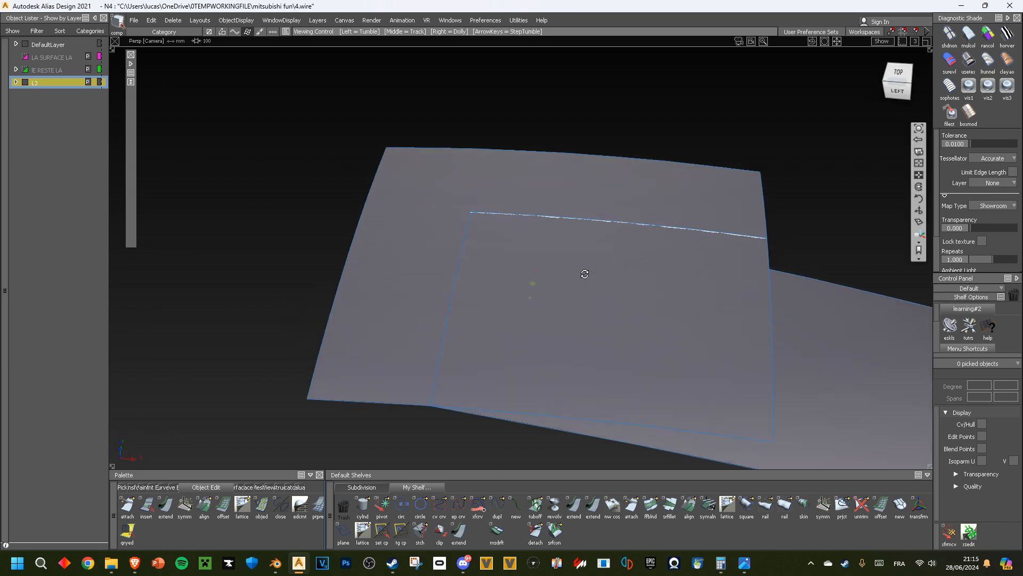
{"action": "left_click_drag", "start_coordinate": [584, 273], "coordinate": [622, 300]}
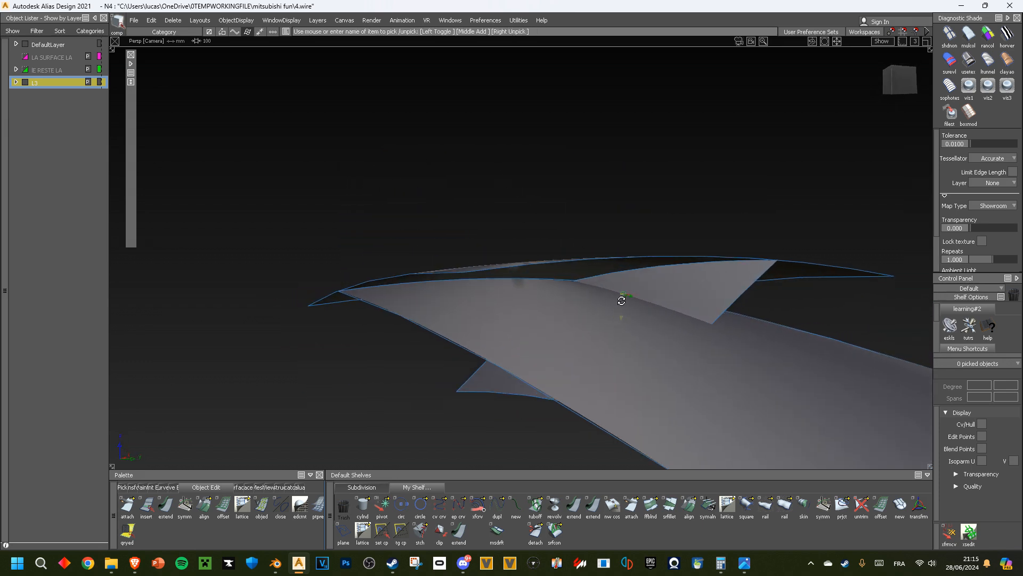
{"action": "left_click_drag", "start_coordinate": [621, 300], "coordinate": [625, 310]}
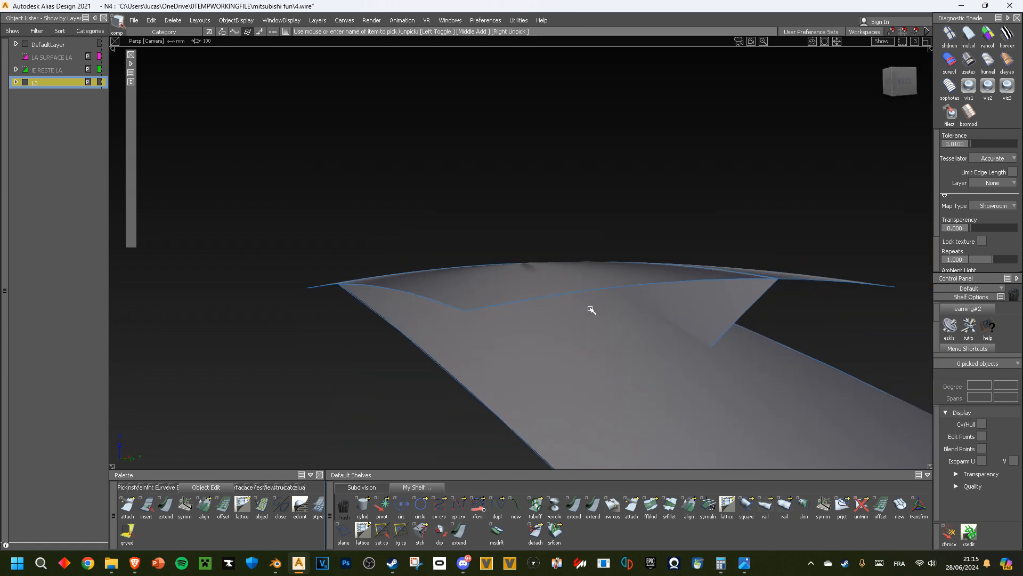
{"action": "left_click_drag", "start_coordinate": [590, 310], "coordinate": [769, 335]}
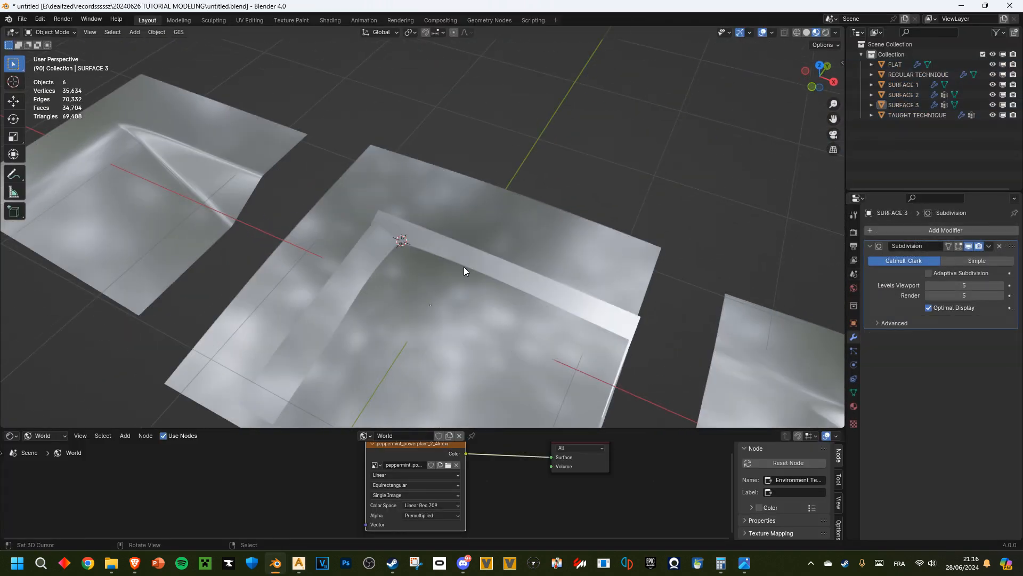
Select TAUGHT TECHNIQUE and enter Edit Mode on its mesh.
{"action": "left_click", "coordinate": [916, 114]}
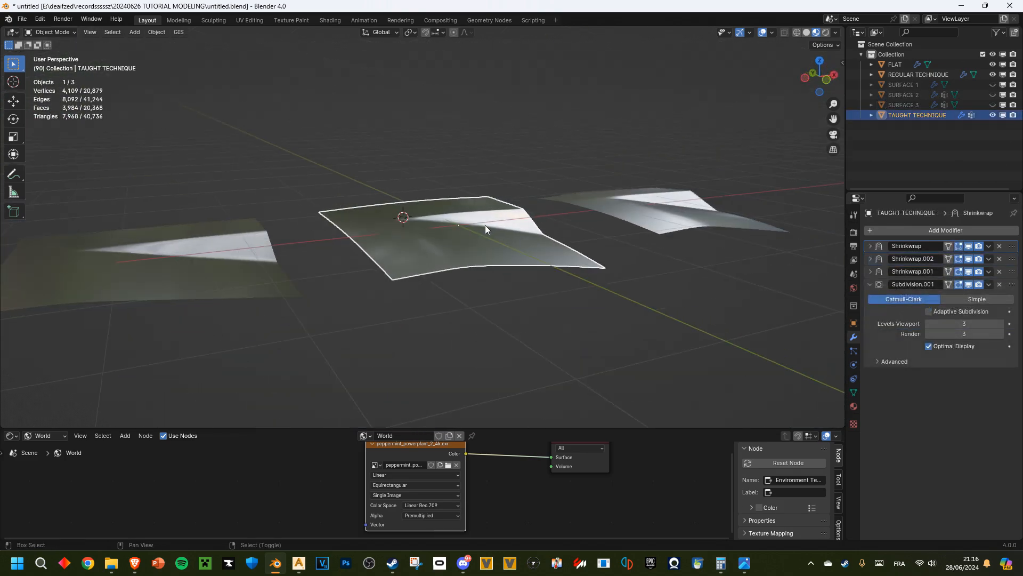
{"action": "key", "text": "Tab"}
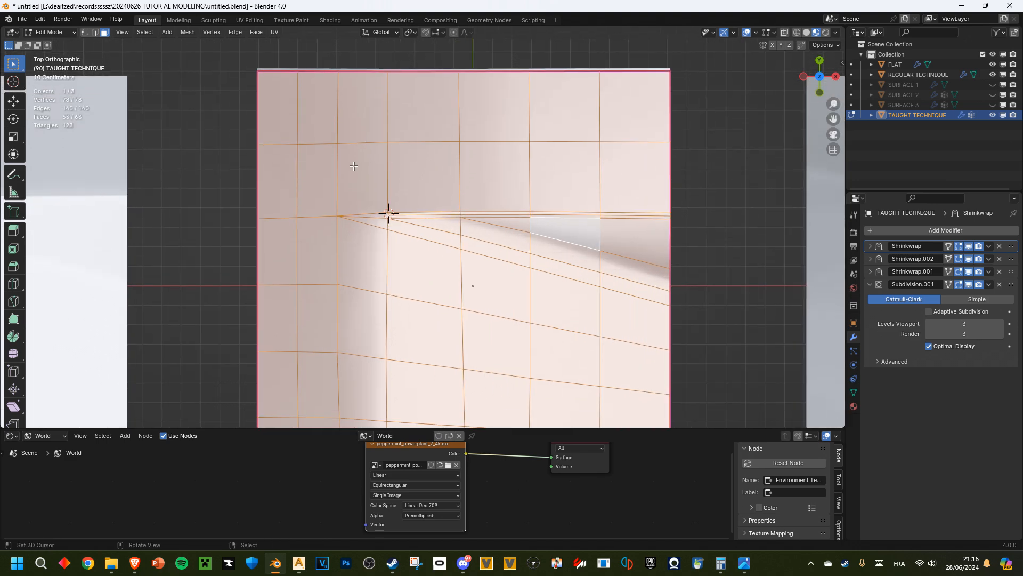
{"action": "mouse_move", "coordinate": [470, 143]}
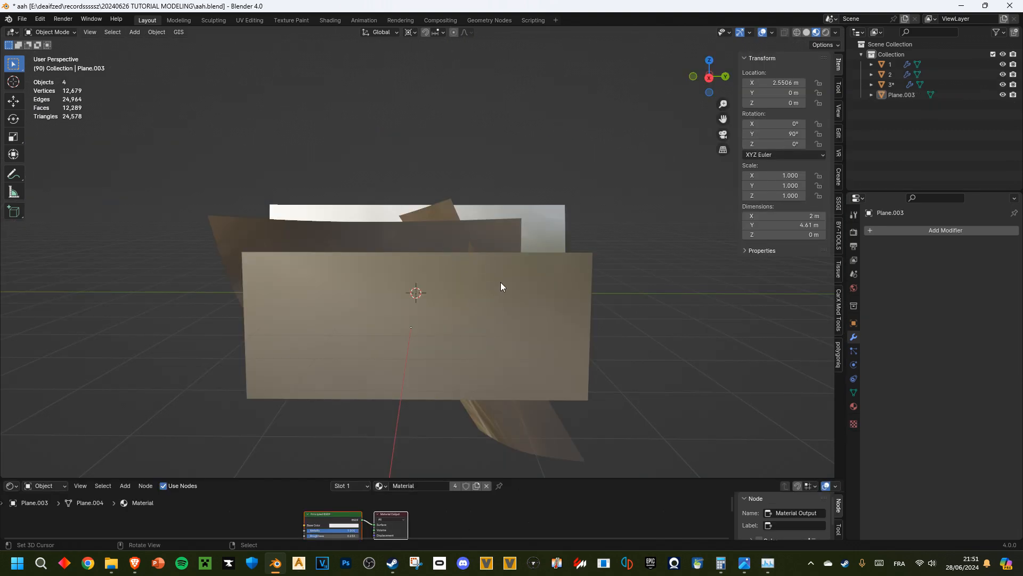
{"action": "mouse_move", "coordinate": [487, 291]}
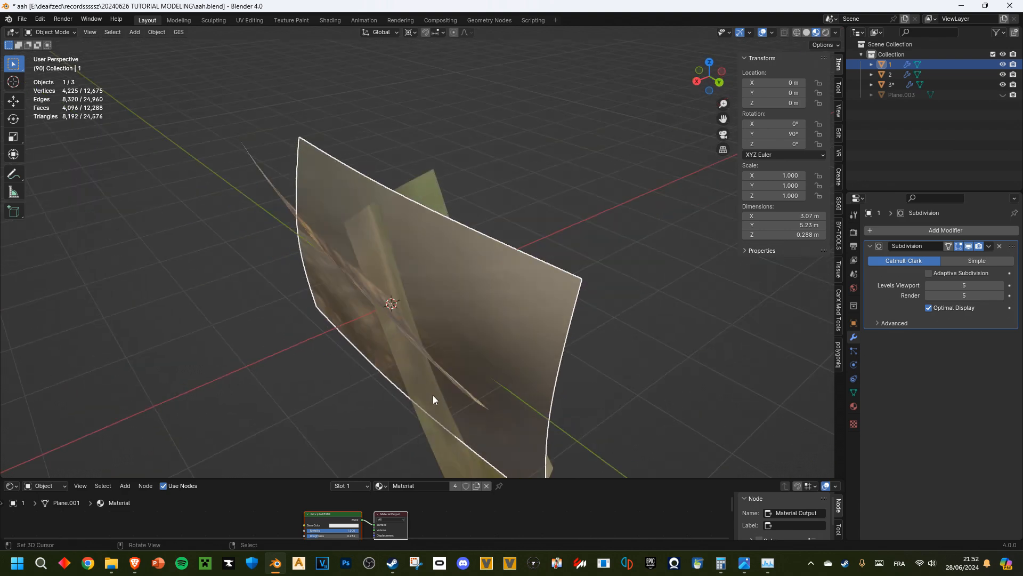
{"action": "mouse_move", "coordinate": [403, 261]}
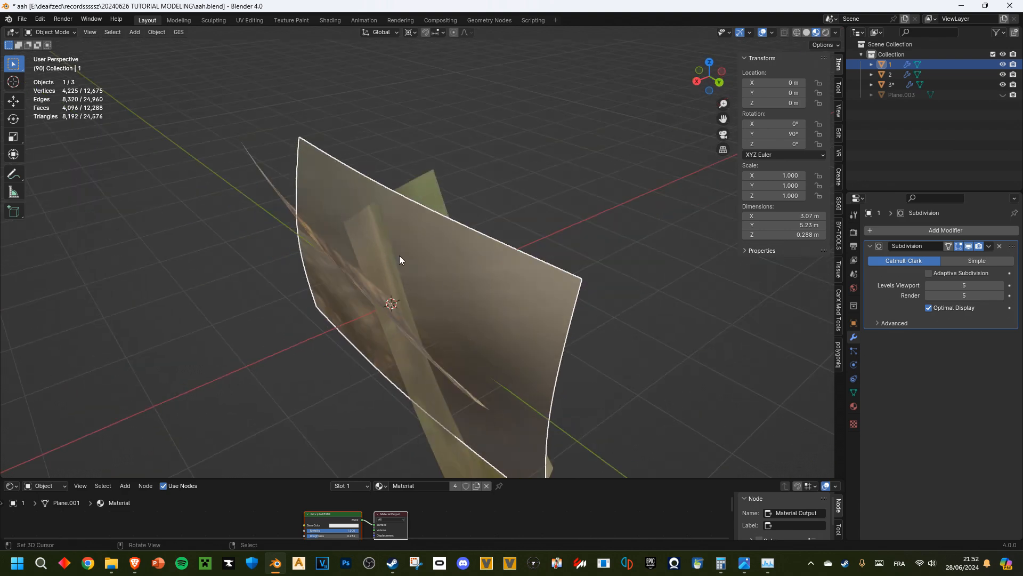
Enter and then leave Edit Mode on the curved sheet's mesh.
{"action": "key", "text": "Tab"}
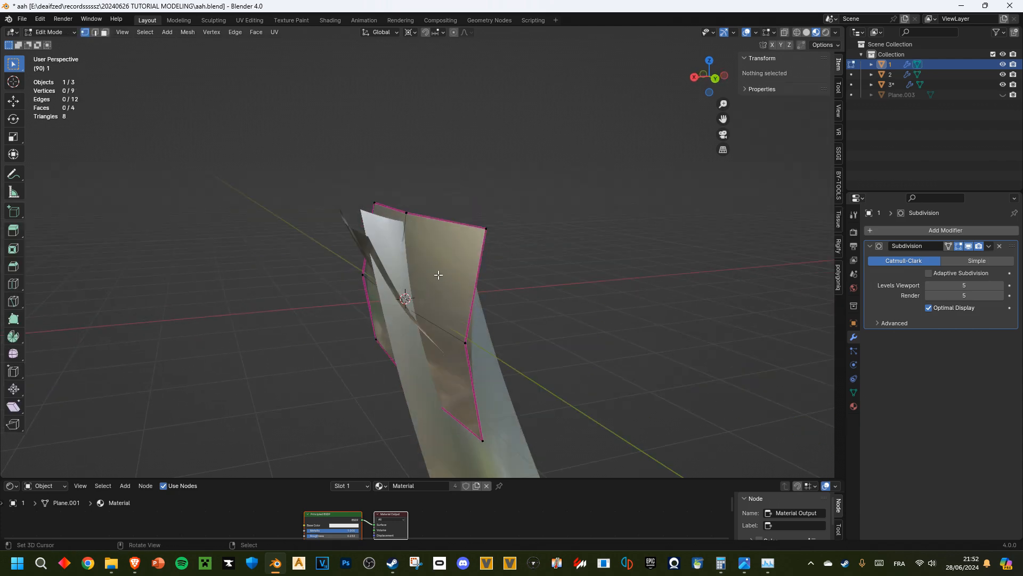
{"action": "key", "text": "Tab"}
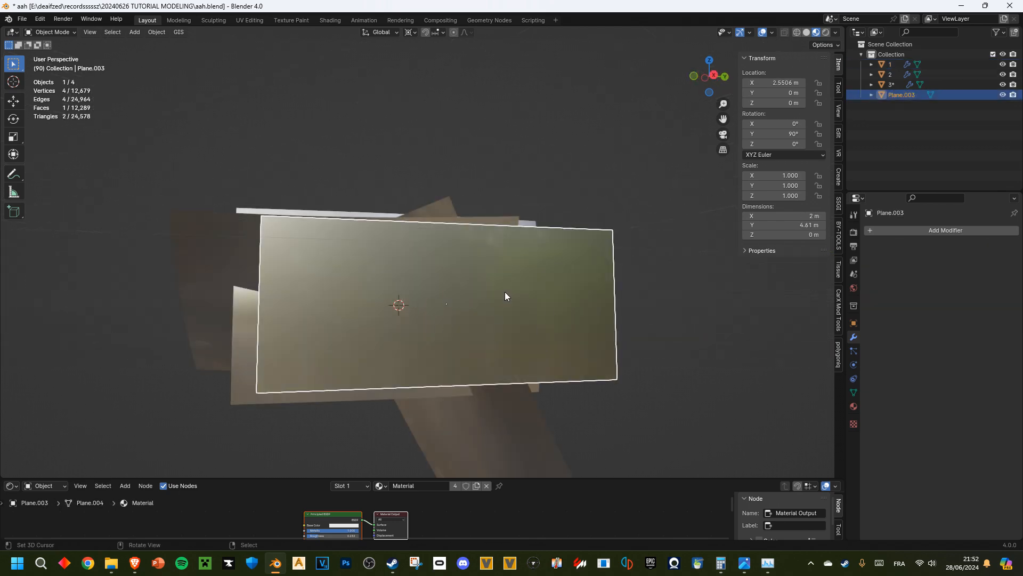
{"action": "mouse_move", "coordinate": [719, 341]}
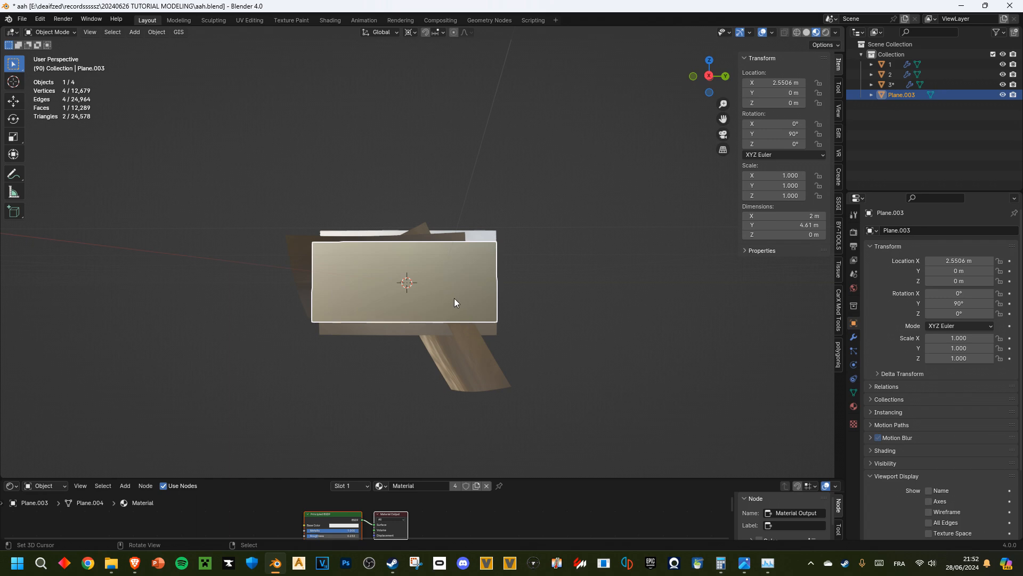
{"action": "mouse_move", "coordinate": [454, 298]}
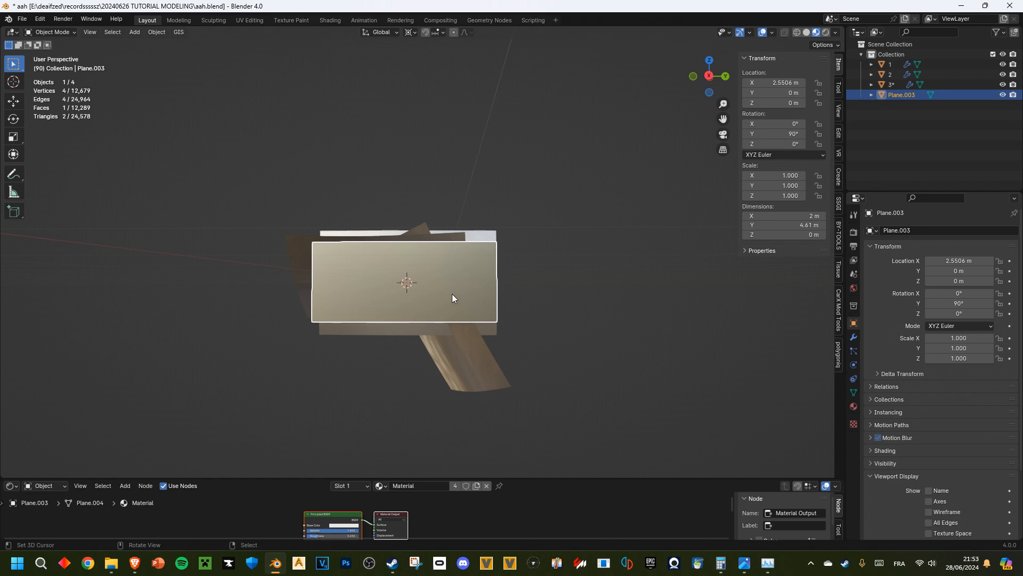
{"action": "mouse_move", "coordinate": [480, 278]}
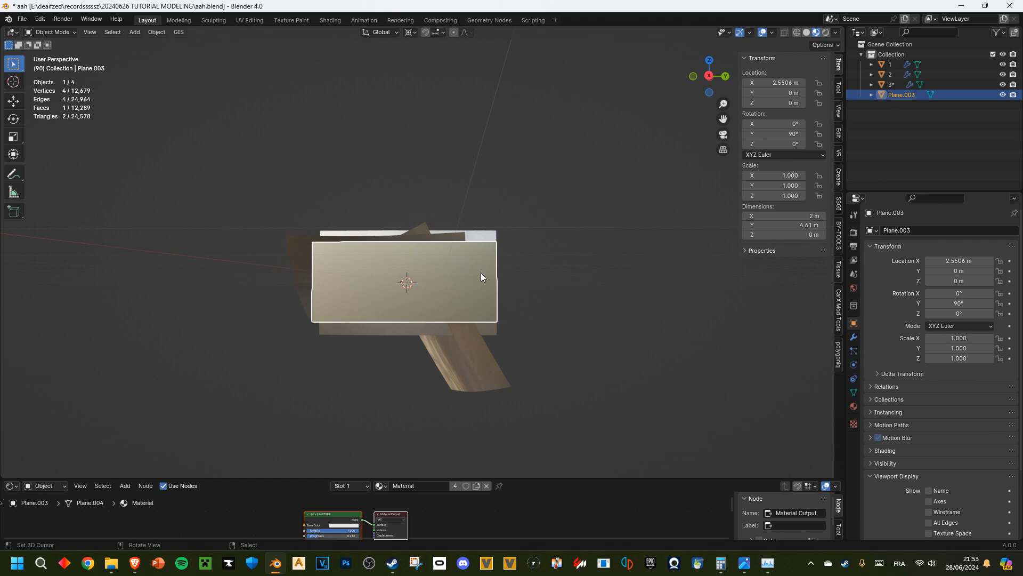
Display the plane as Wire and knife-cut new edges along the sheets' overlap lines.
{"action": "left_click", "coordinate": [896, 476]}
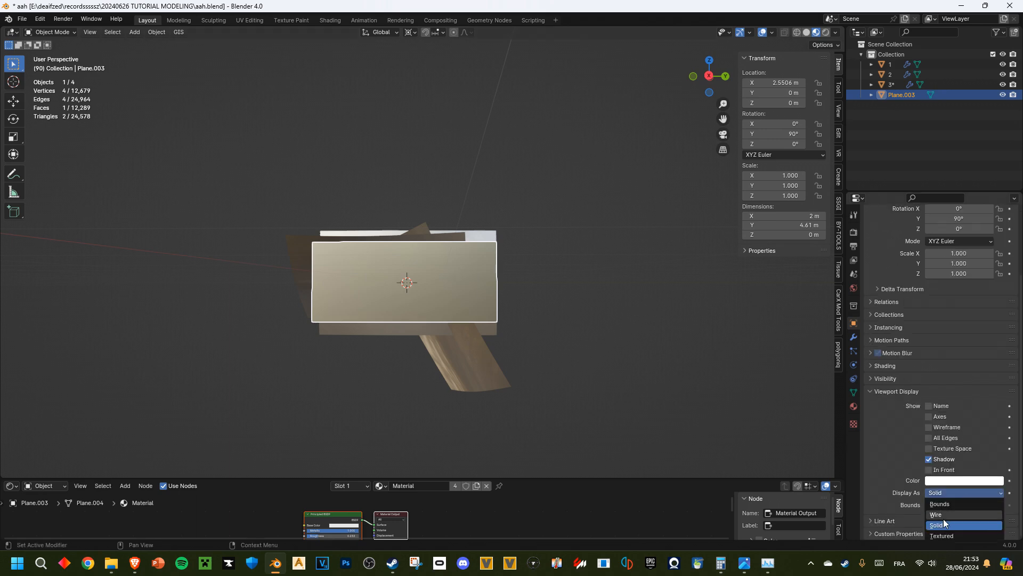
{"action": "left_click", "coordinate": [936, 514]}
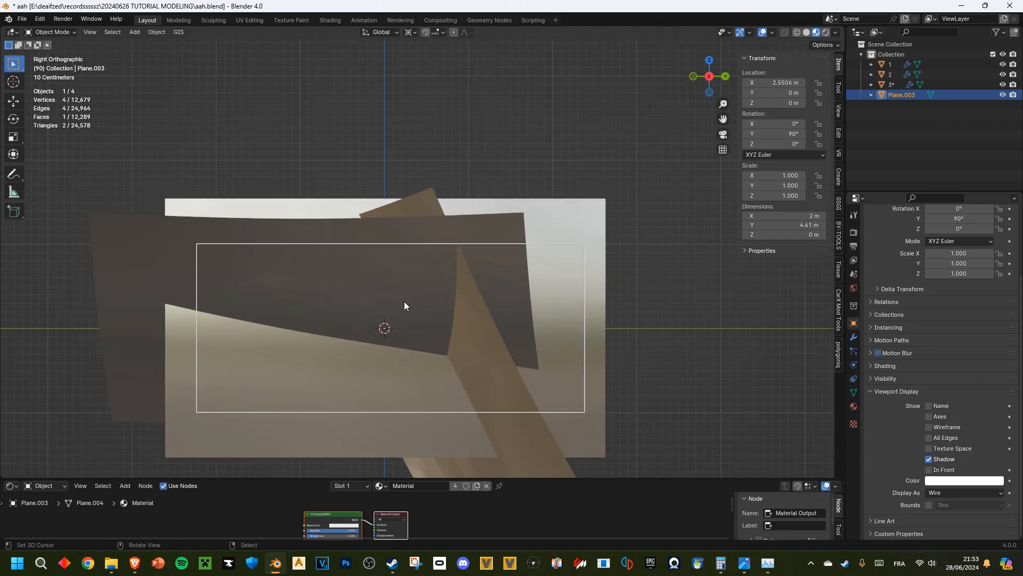
{"action": "key", "text": "Tab"}
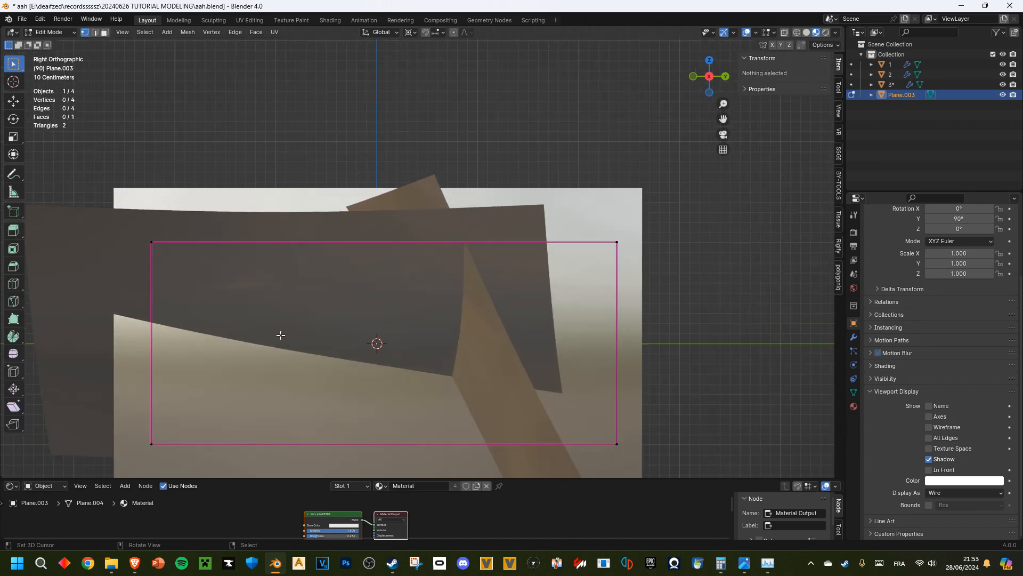
{"action": "mouse_move", "coordinate": [301, 334]}
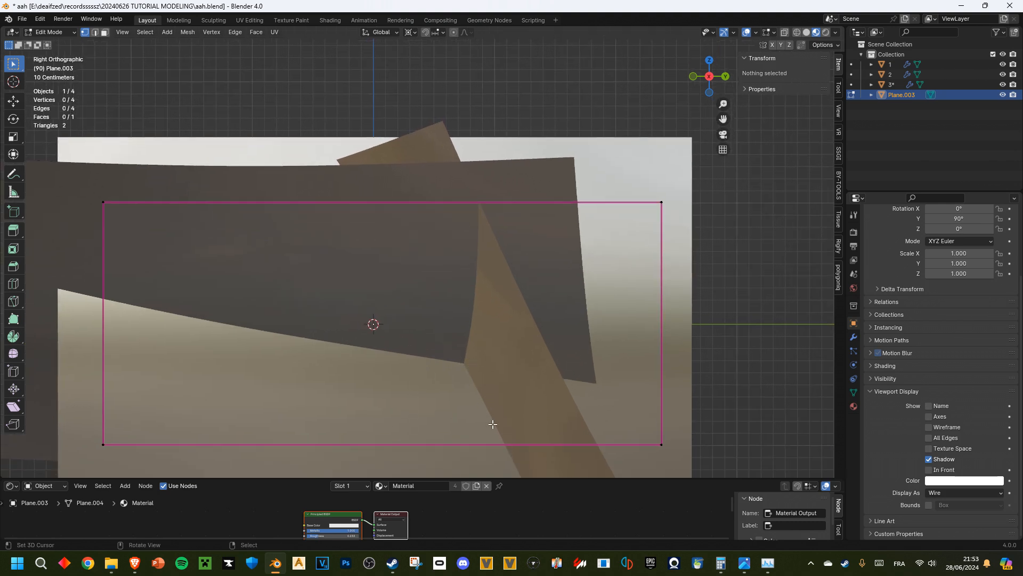
{"action": "mouse_move", "coordinate": [109, 312]}
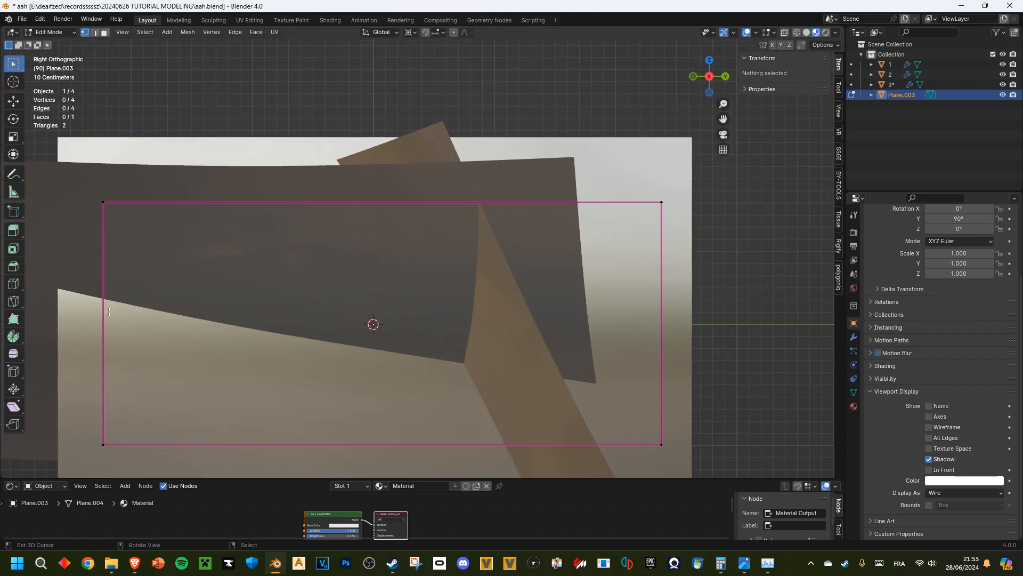
{"action": "key", "text": "K"}
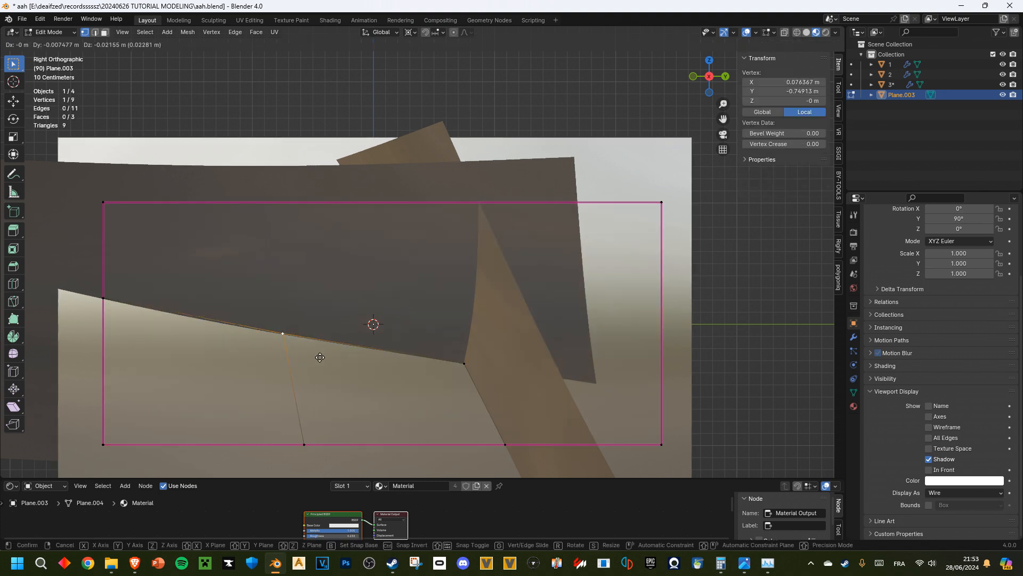
{"action": "key", "text": "Tab"}
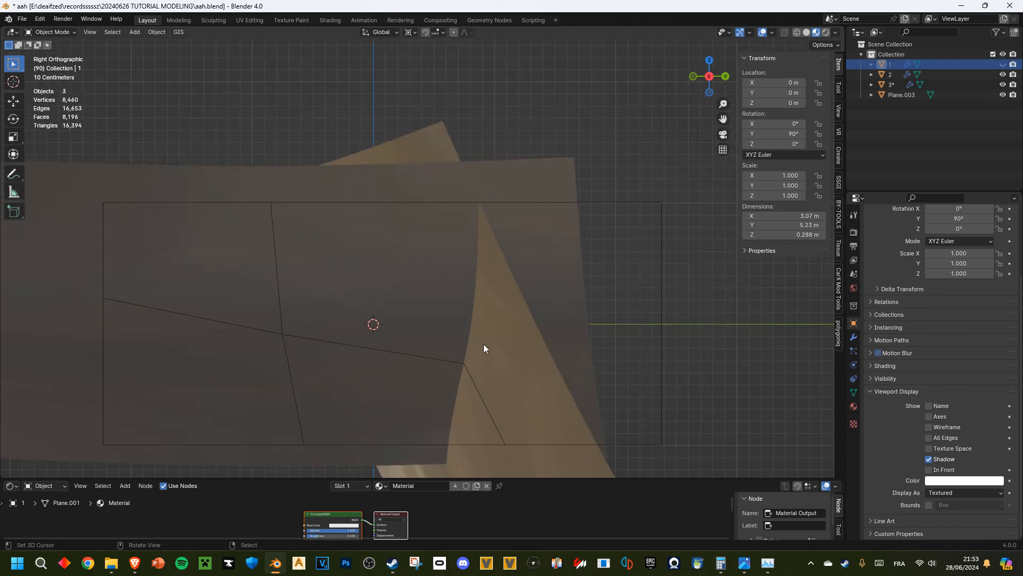
Return Plane.003 to Edit Mode to continue dividing its mesh.
{"action": "key", "text": "Tab"}
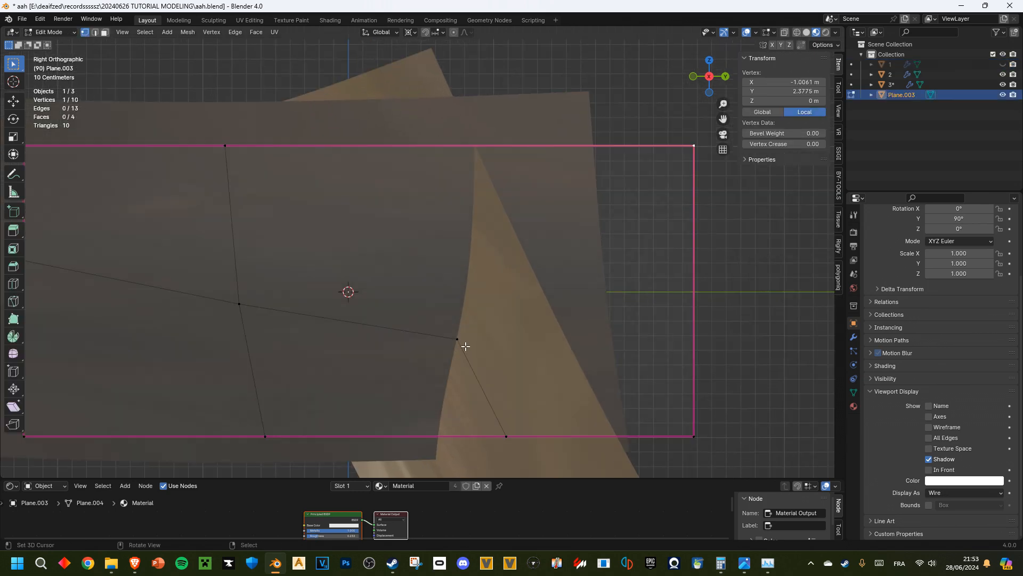
{"action": "mouse_move", "coordinate": [415, 248]}
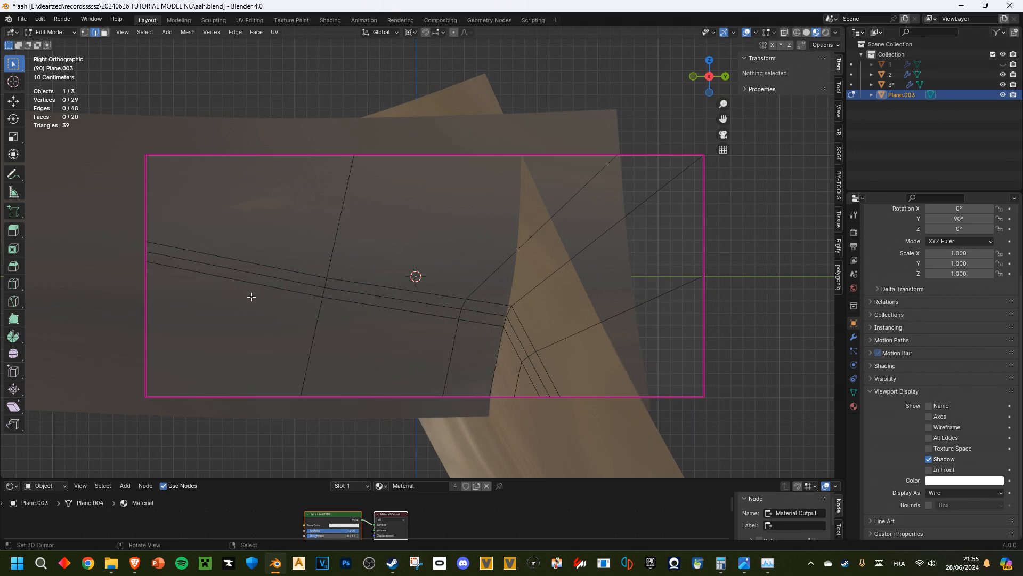
{"action": "mouse_move", "coordinate": [519, 401]}
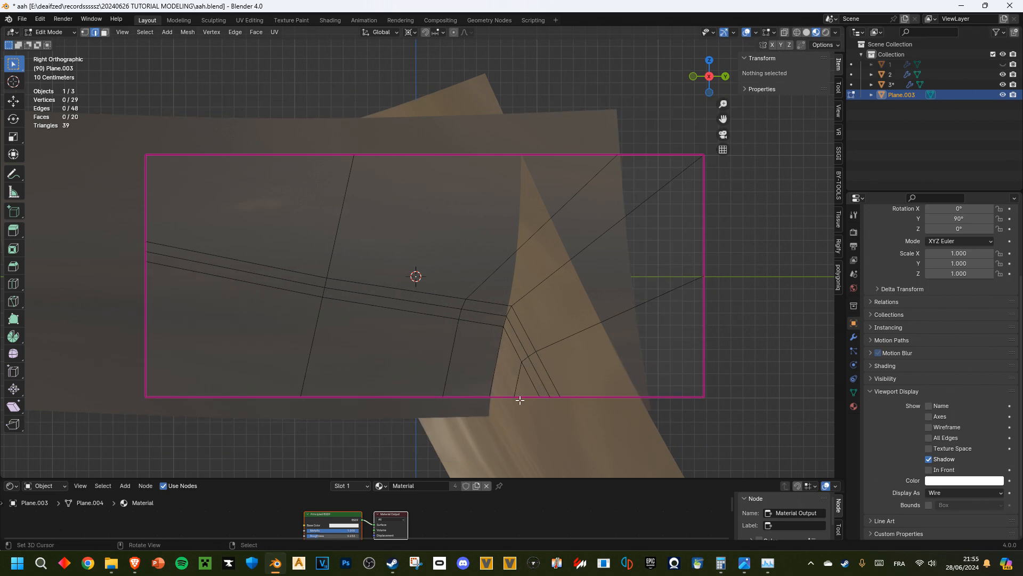
{"action": "mouse_move", "coordinate": [429, 251]}
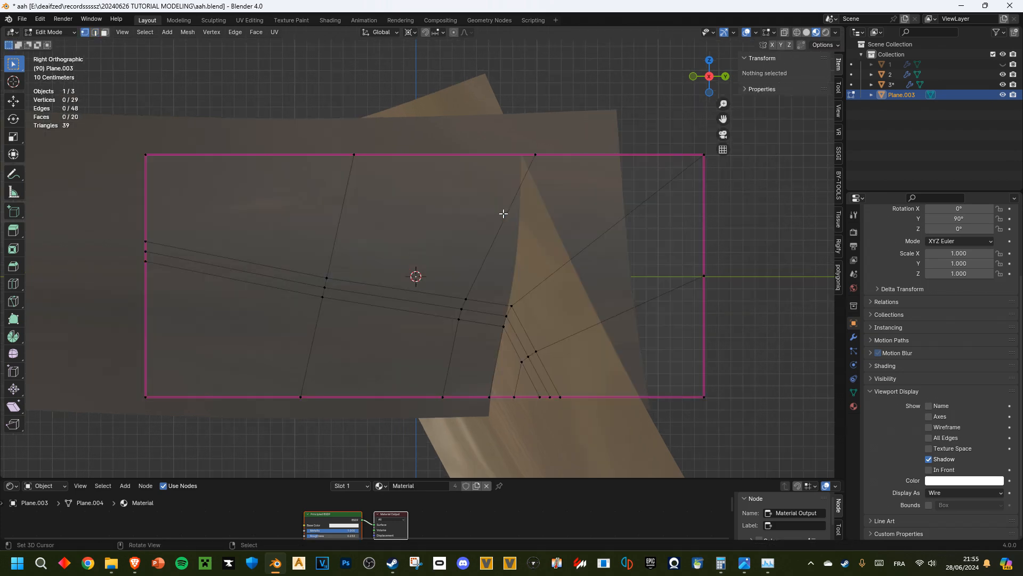
{"action": "mouse_move", "coordinate": [454, 294]}
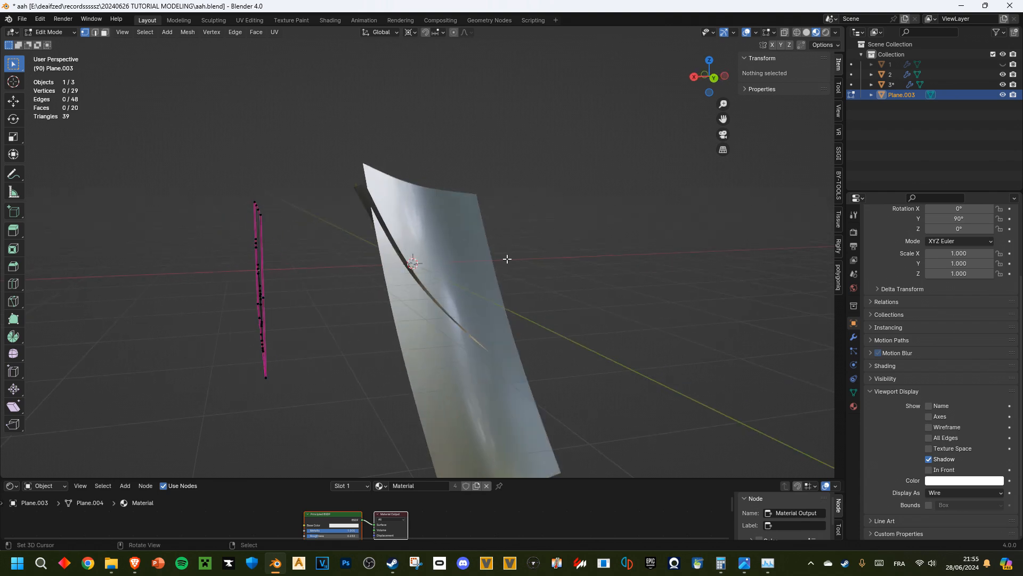
{"action": "mouse_move", "coordinate": [414, 312]}
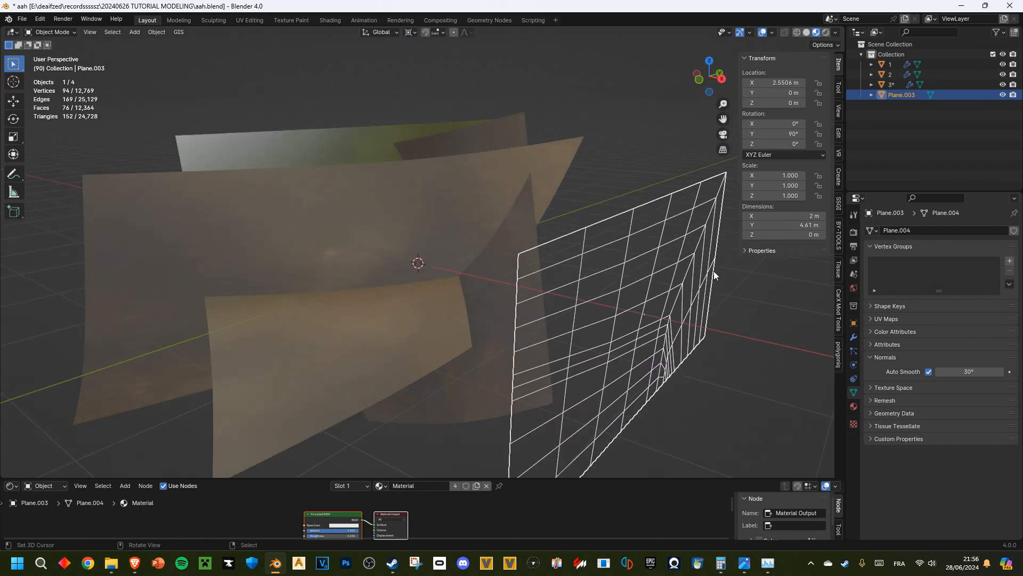
{"action": "mouse_move", "coordinate": [279, 203]}
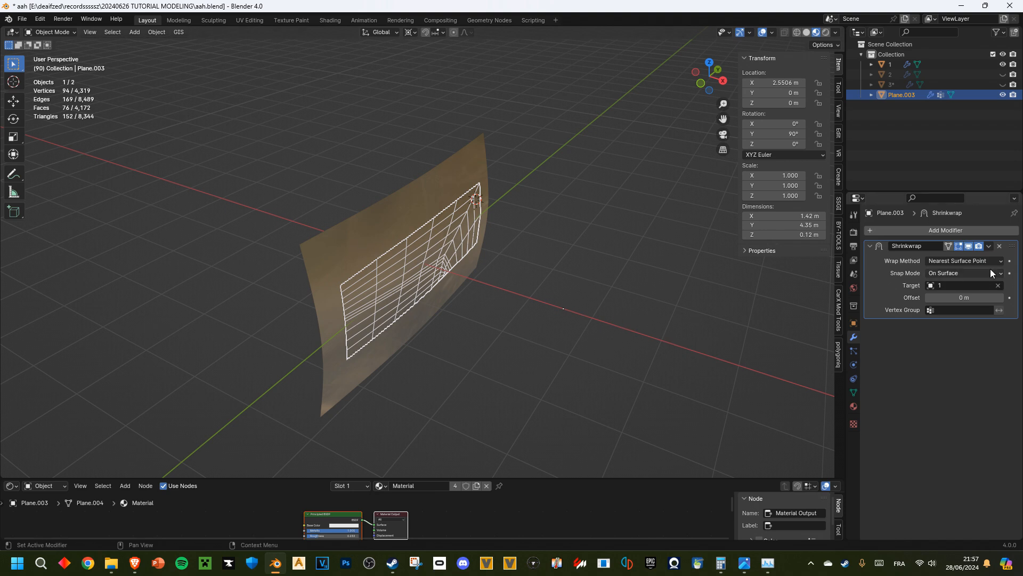
Set the Shrinkwrap to Project along Z, negative and positive, and check the wrapped plane.
{"action": "left_click", "coordinate": [964, 260]}
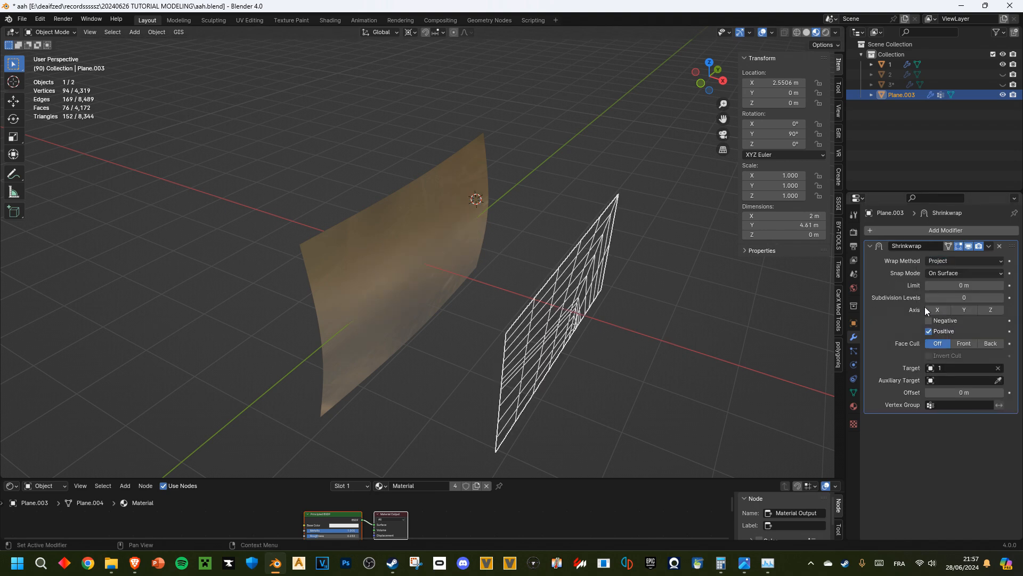
{"action": "left_click", "coordinate": [990, 309]}
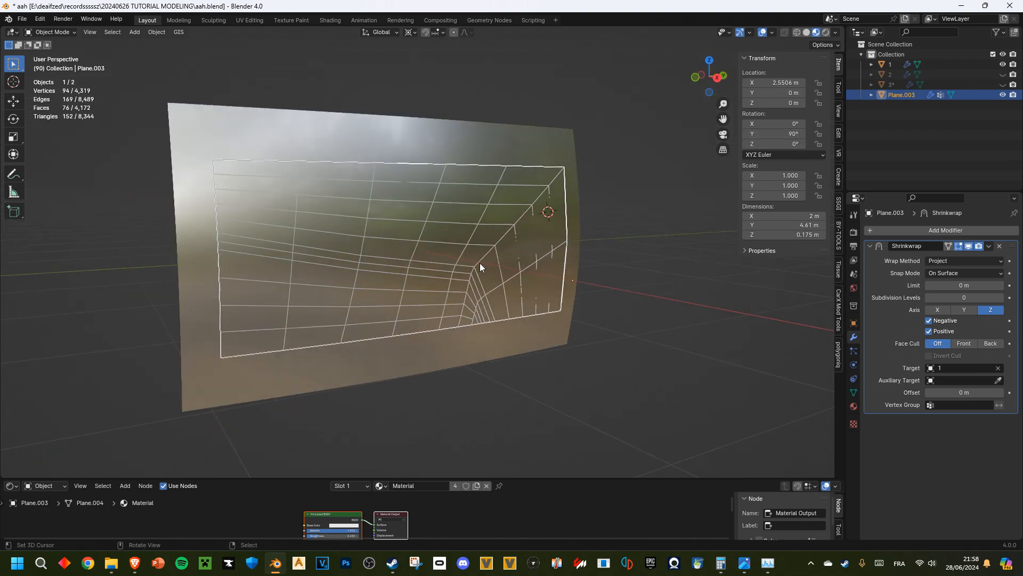
{"action": "left_click_drag", "start_coordinate": [479, 267], "coordinate": [434, 258]}
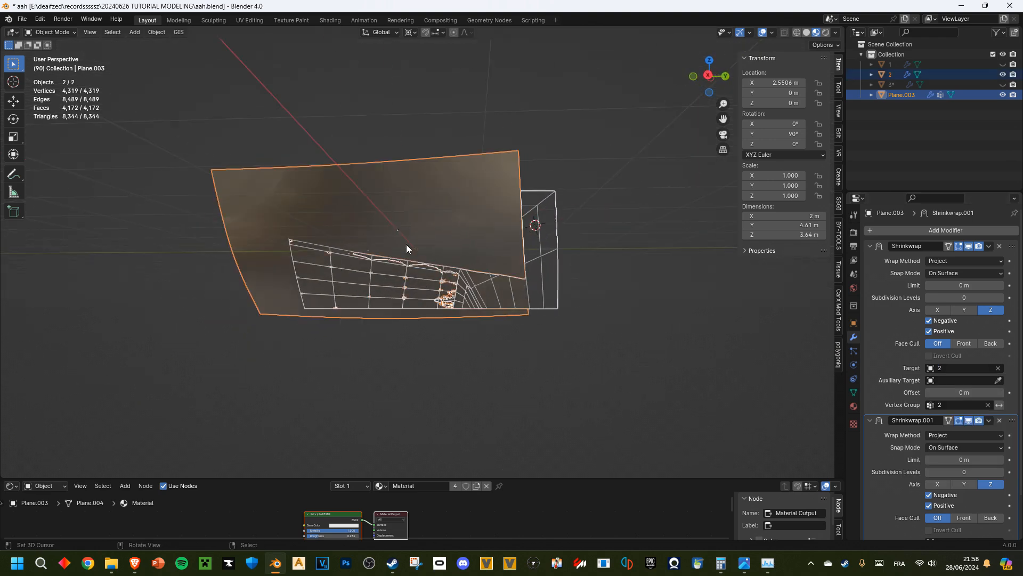
Duplicate the Shrinkwrap modifier as Shrinkwrap.002 to wrap onto the third surface.
{"action": "left_click", "coordinate": [890, 74]}
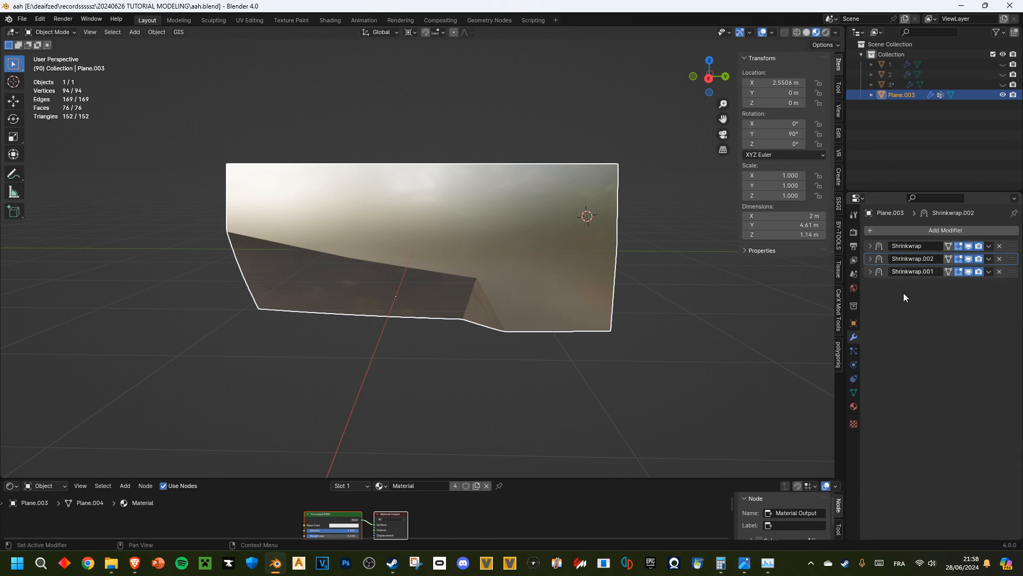
Add a level-3 Subdivision Surface, inspect the fold, then re-enter Edit Mode.
{"action": "left_click", "coordinate": [946, 230]}
{"action": "type", "text": "13"}
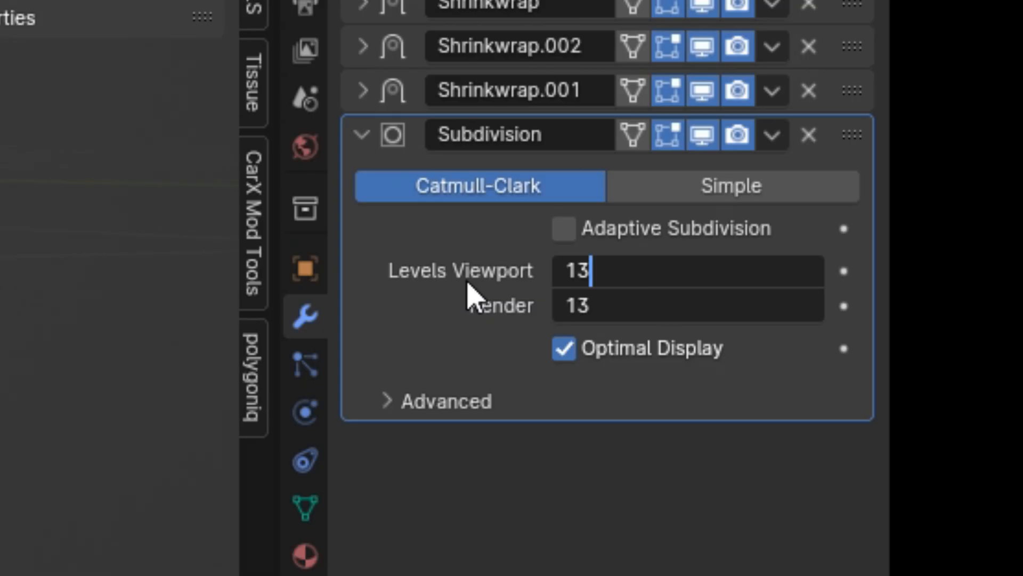
{"action": "mouse_move", "coordinate": [376, 371]}
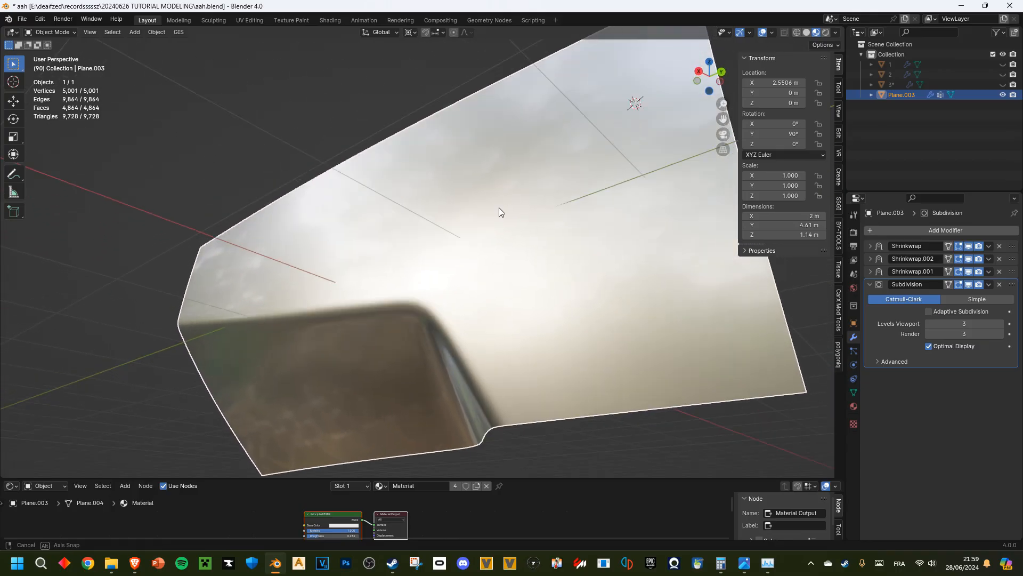
{"action": "left_click_drag", "start_coordinate": [501, 212], "coordinate": [497, 277]}
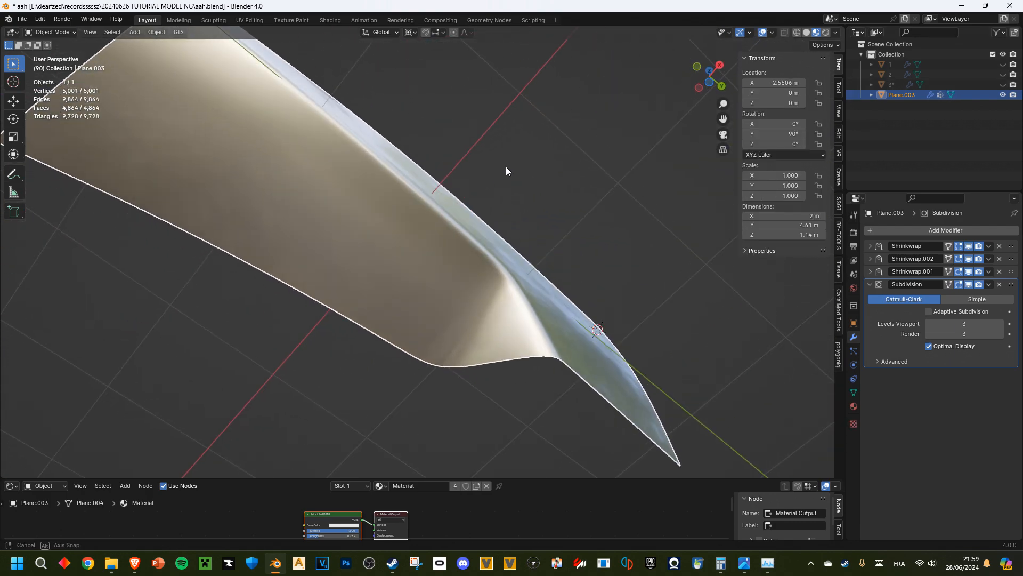
{"action": "key", "text": "Tab"}
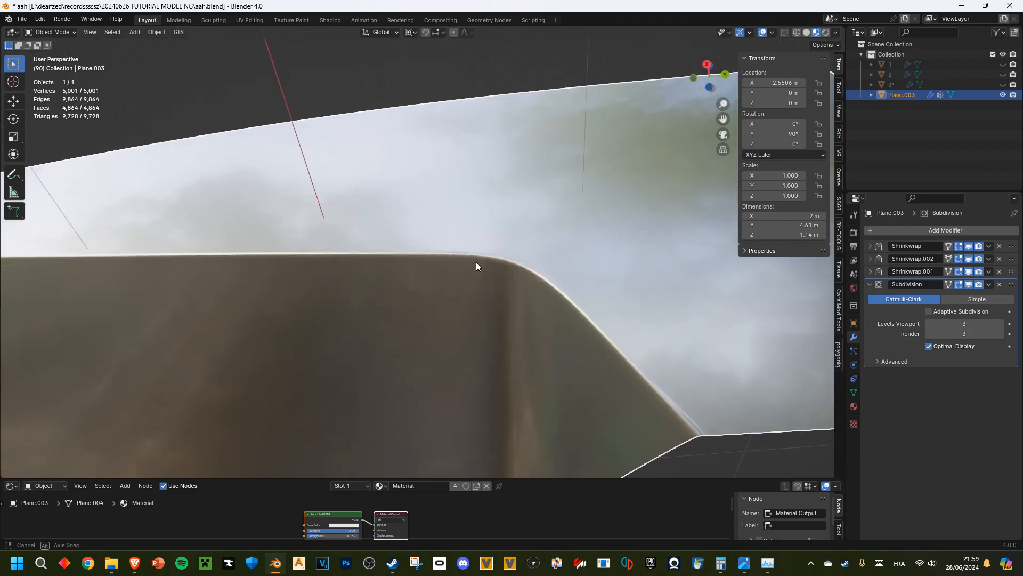
{"action": "key", "text": "Tab"}
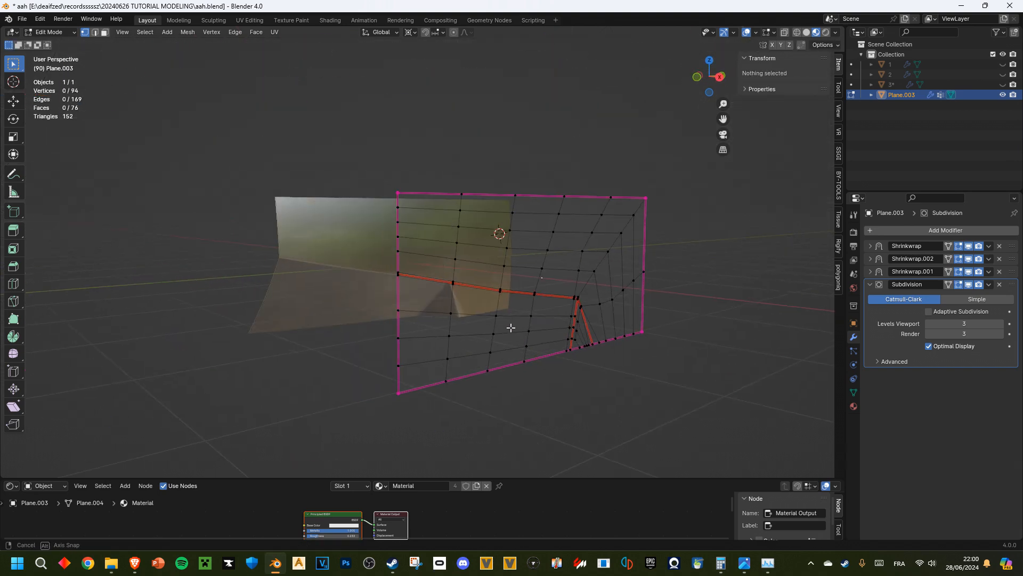
Toggle between Object and Edit Mode to compare, then apply the Shrinkwrap shapes.
{"action": "key", "text": "Tab"}
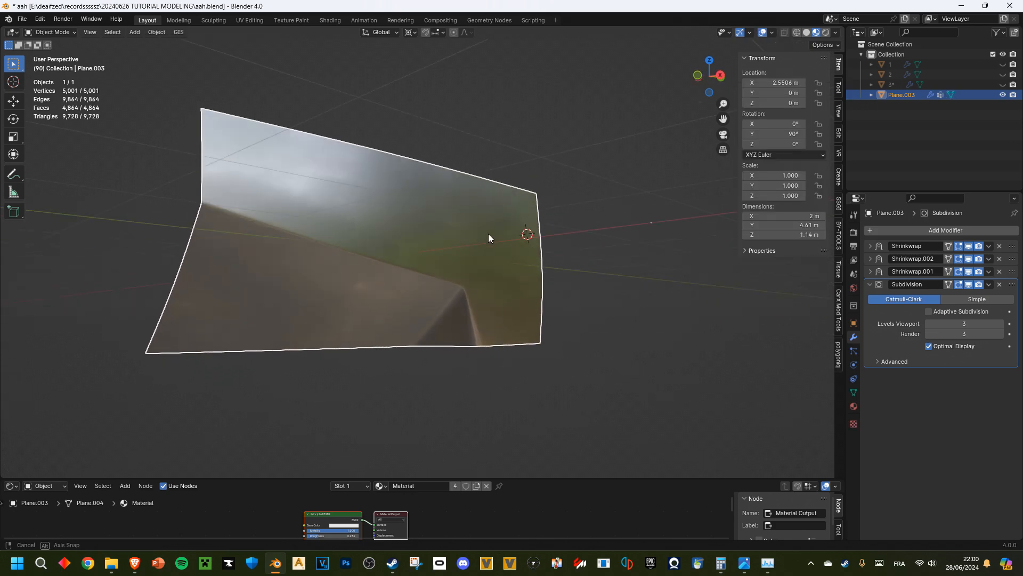
{"action": "key", "text": "Tab"}
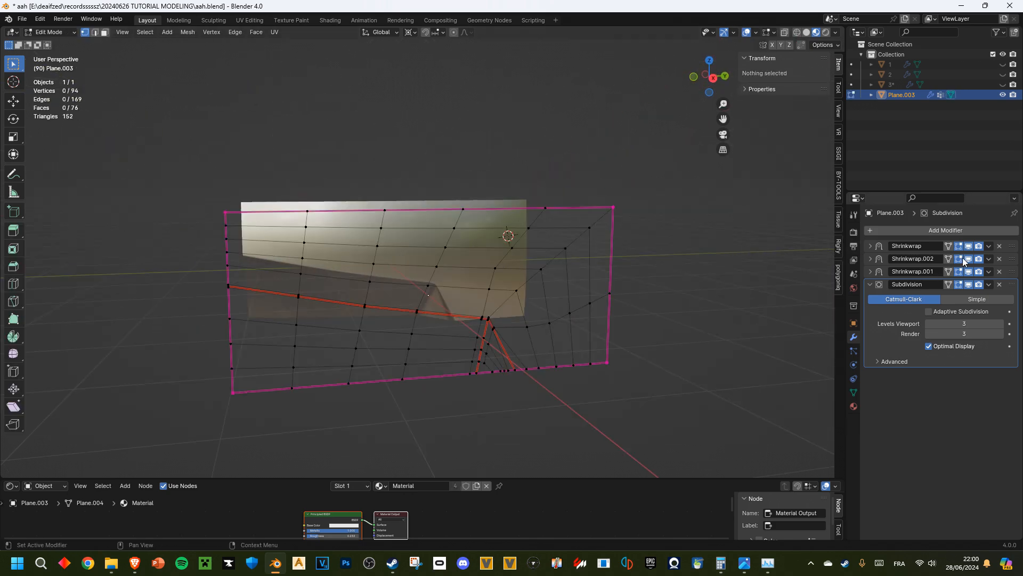
{"action": "key", "text": "Tab"}
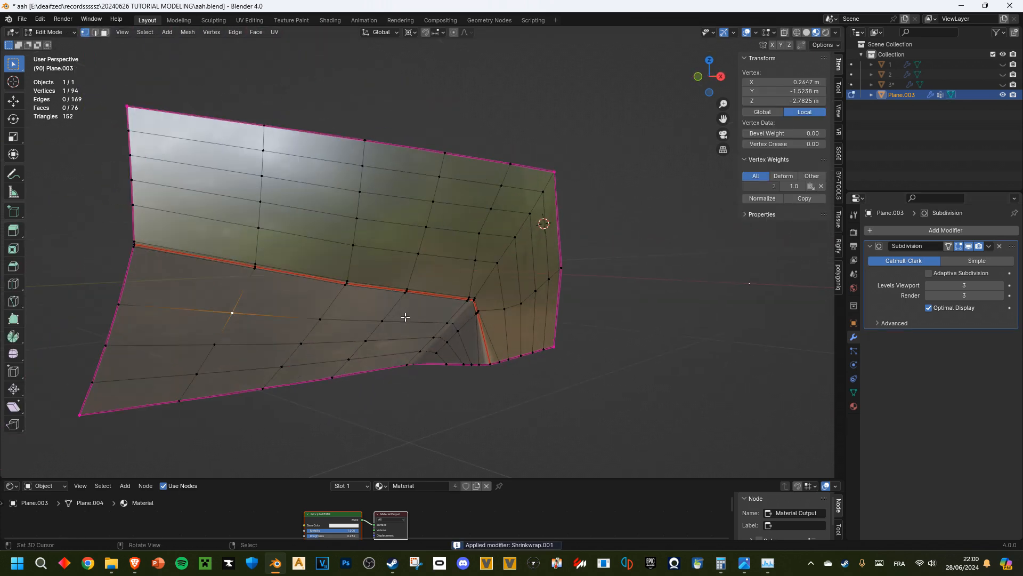
{"action": "left_click_drag", "start_coordinate": [404, 316], "coordinate": [485, 308]}
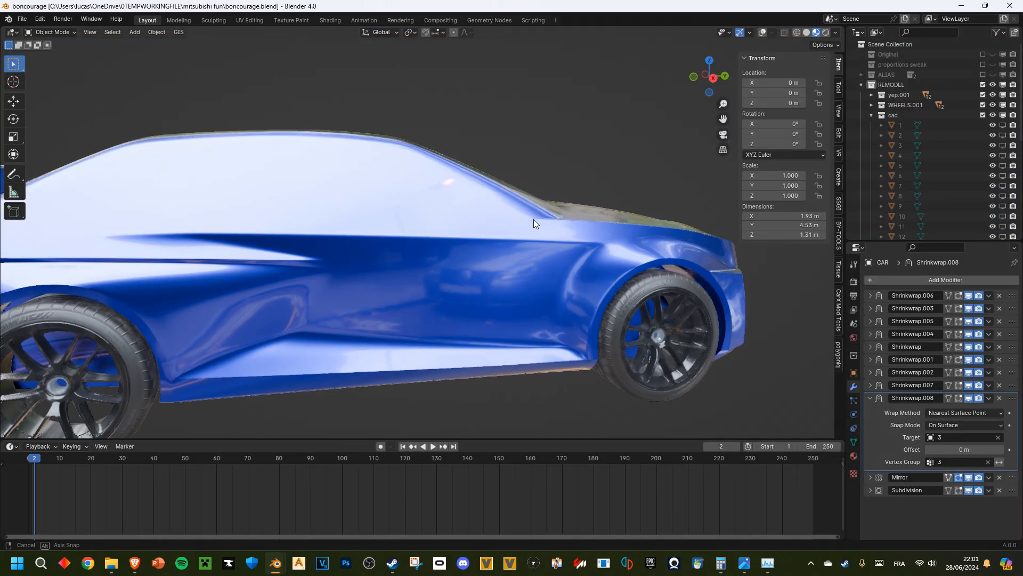
{"action": "left_click_drag", "start_coordinate": [535, 224], "coordinate": [463, 247]}
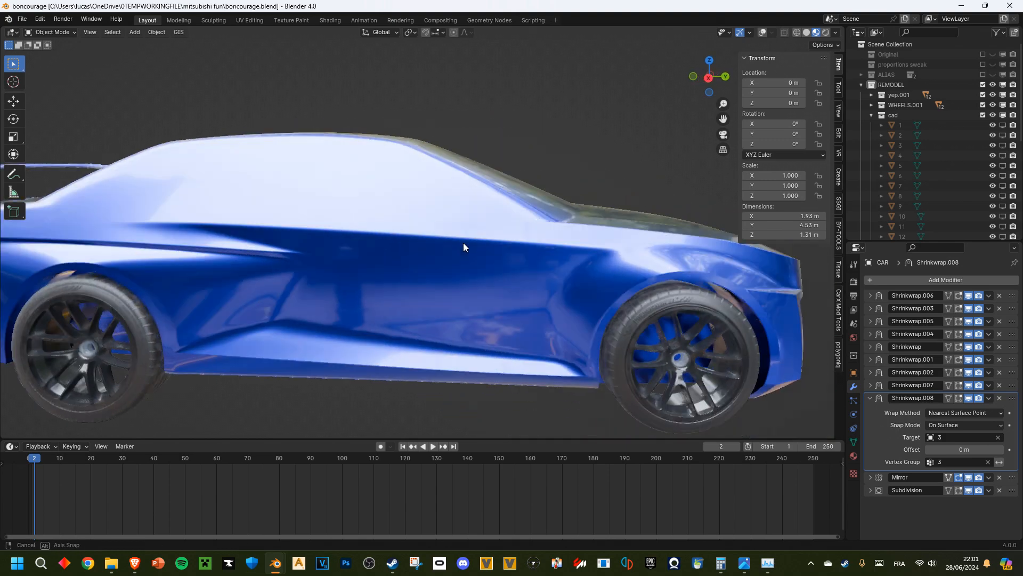
{"action": "left_click_drag", "start_coordinate": [465, 248], "coordinate": [479, 293]}
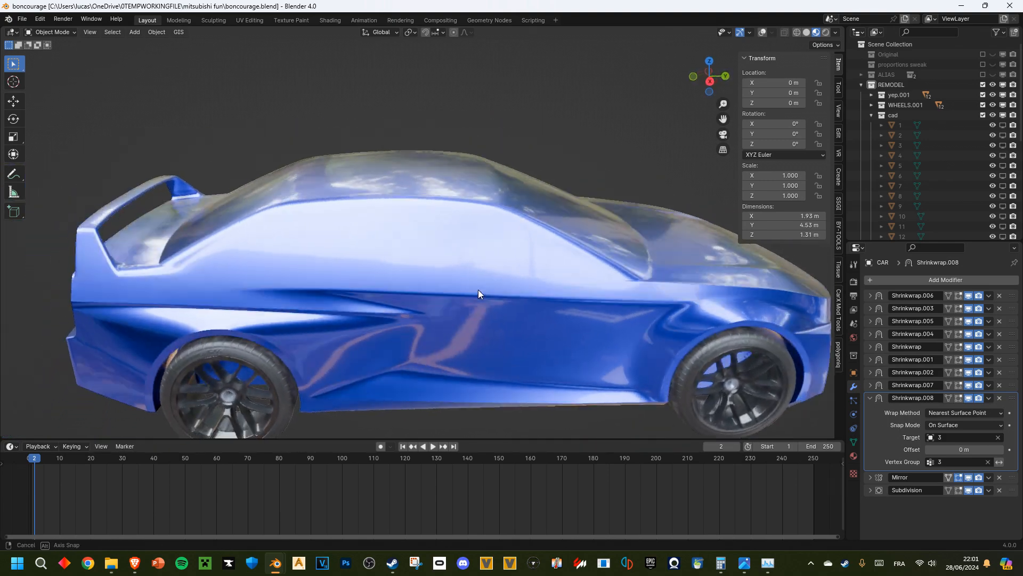
{"action": "key", "text": "Tab"}
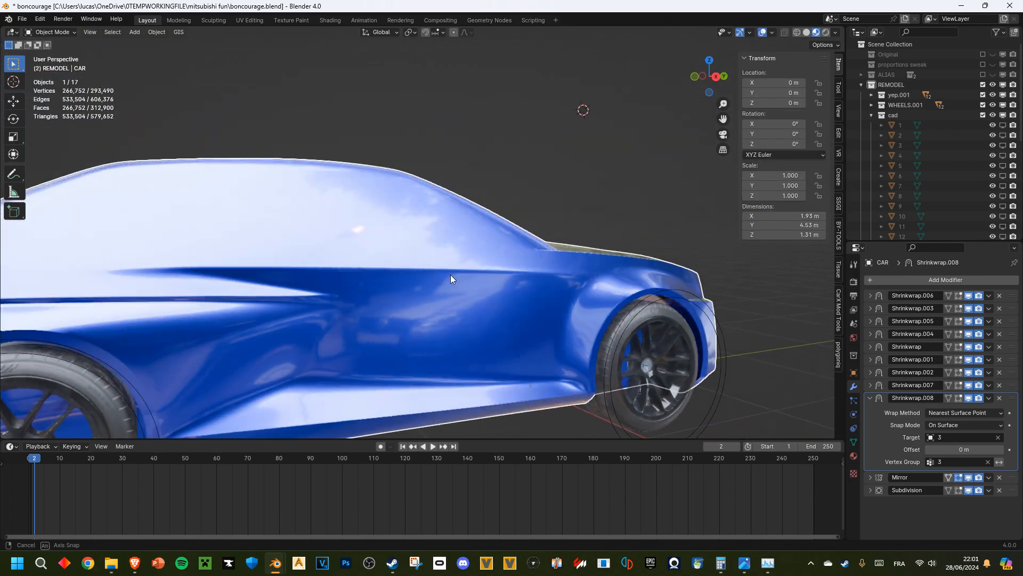
{"action": "left_click_drag", "start_coordinate": [450, 279], "coordinate": [479, 289]}
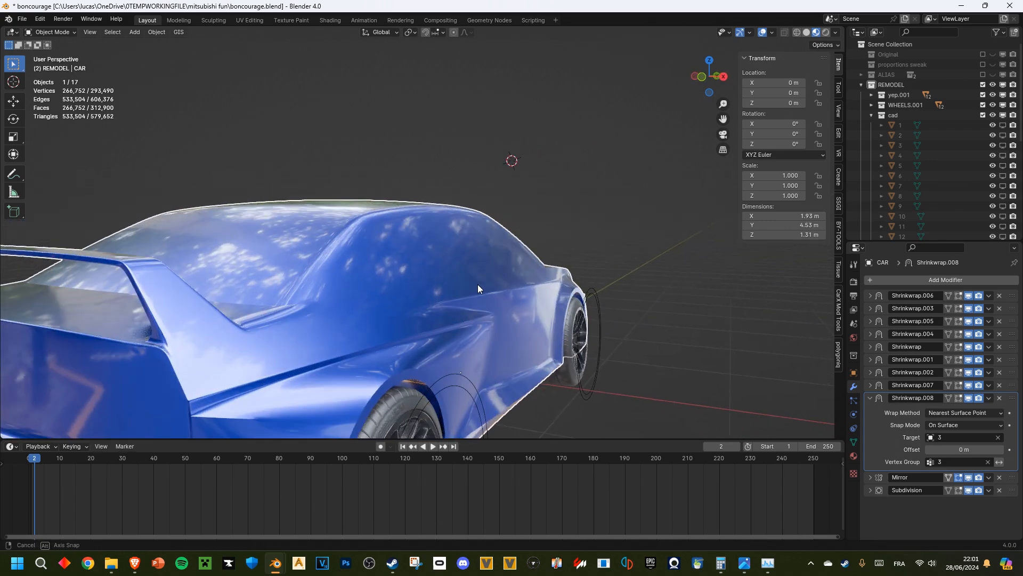
{"action": "key", "text": "Tab"}
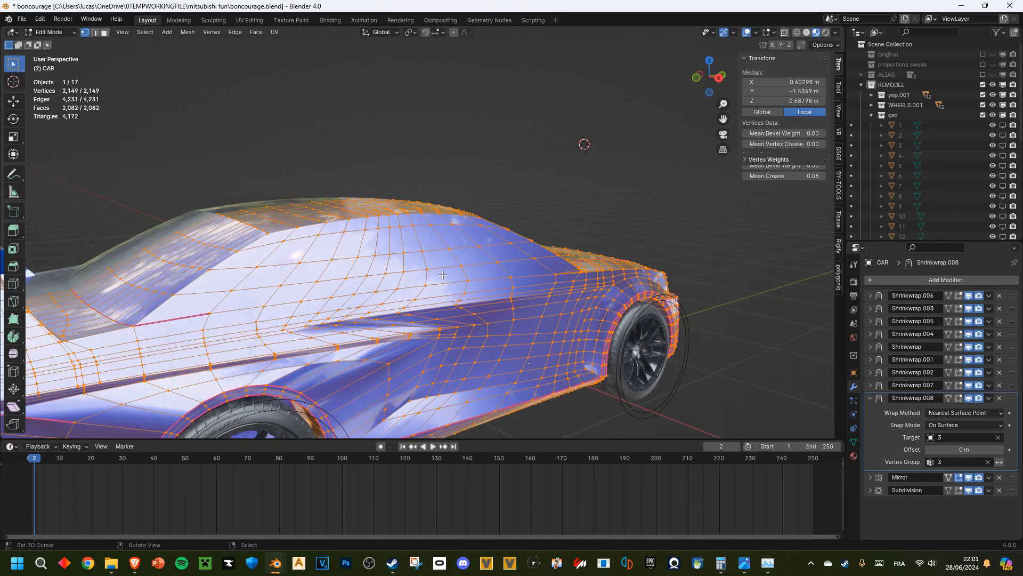
{"action": "key", "text": "Tab"}
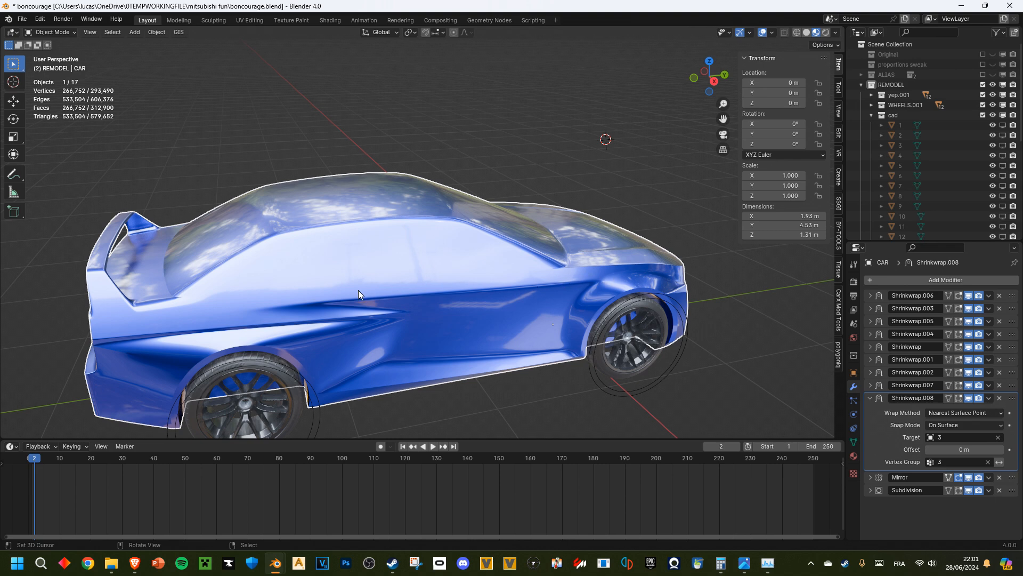
{"action": "mouse_move", "coordinate": [84, 271]}
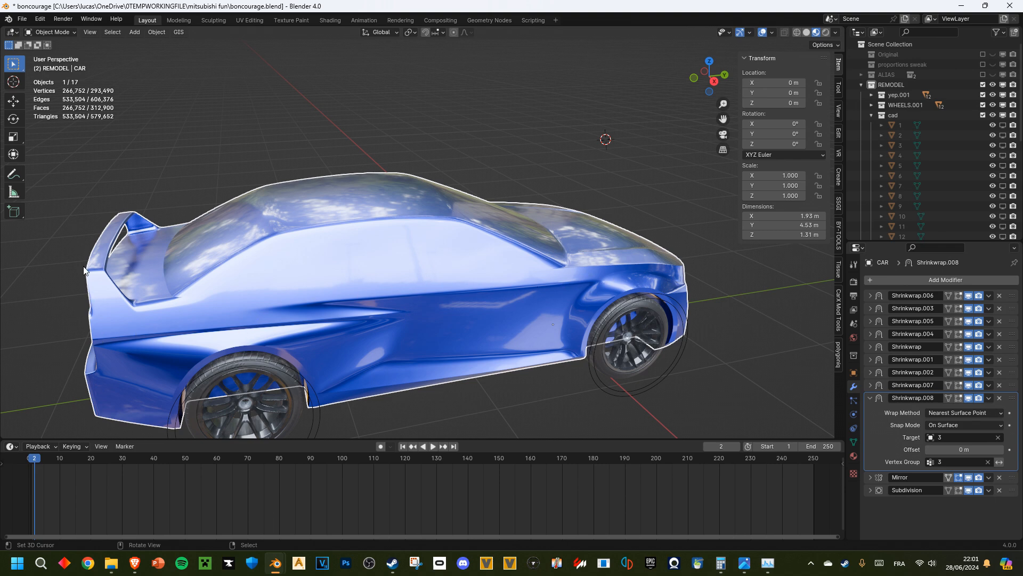
{"action": "left_click", "coordinate": [110, 562]}
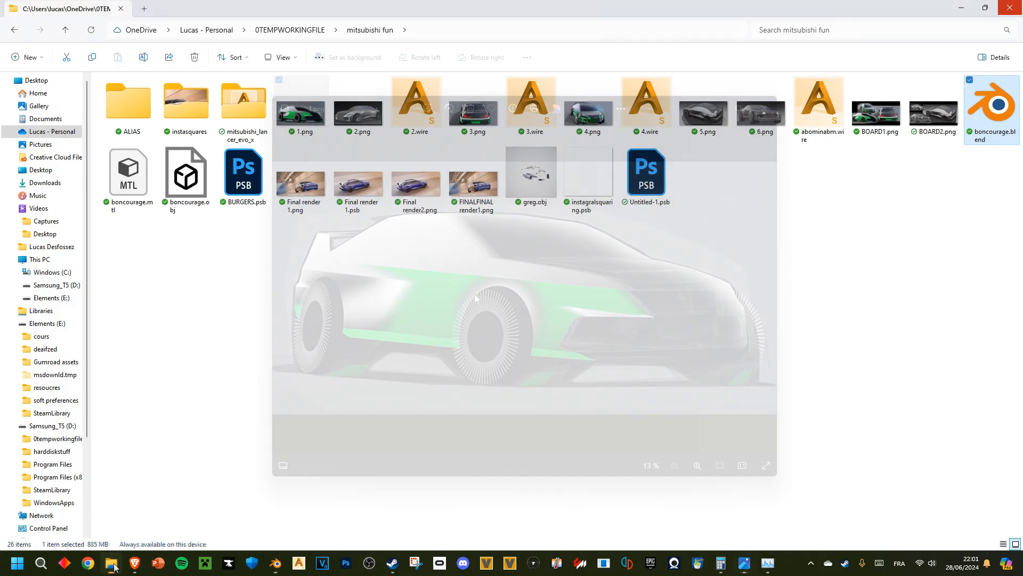
{"action": "double_click", "coordinate": [301, 112]}
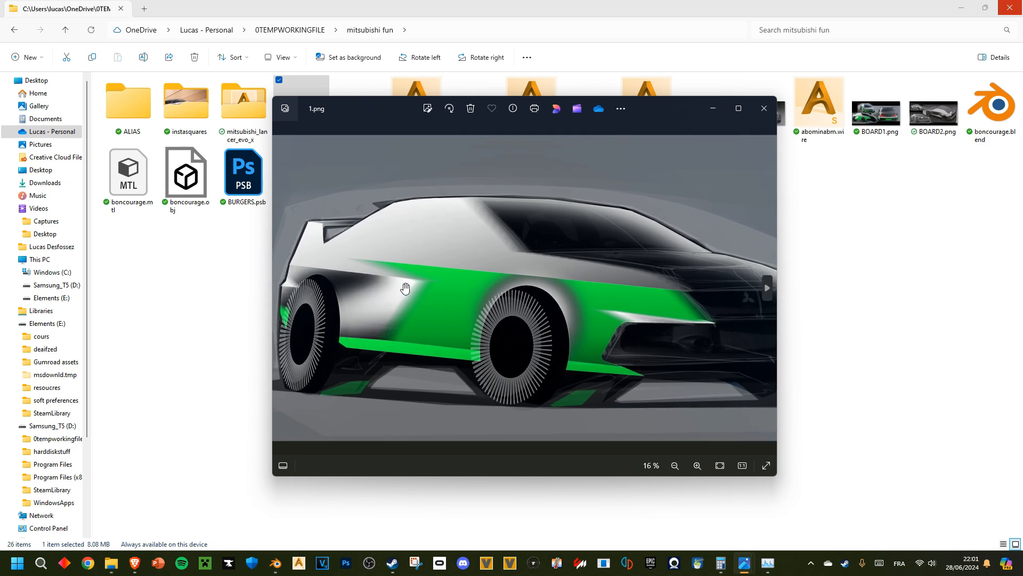
{"action": "mouse_move", "coordinate": [436, 185]}
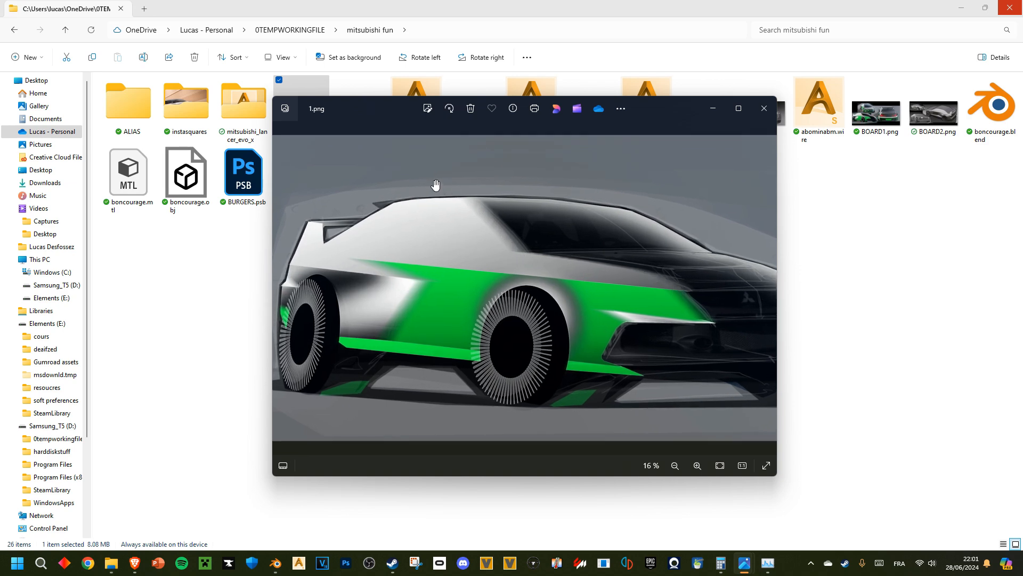
{"action": "mouse_move", "coordinate": [578, 311]}
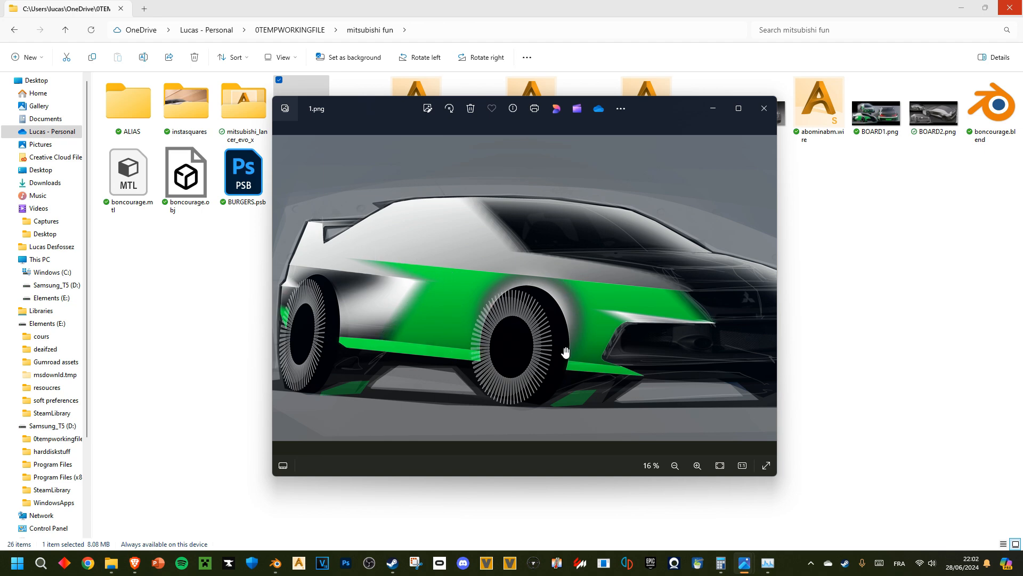
{"action": "left_click", "coordinate": [275, 563]}
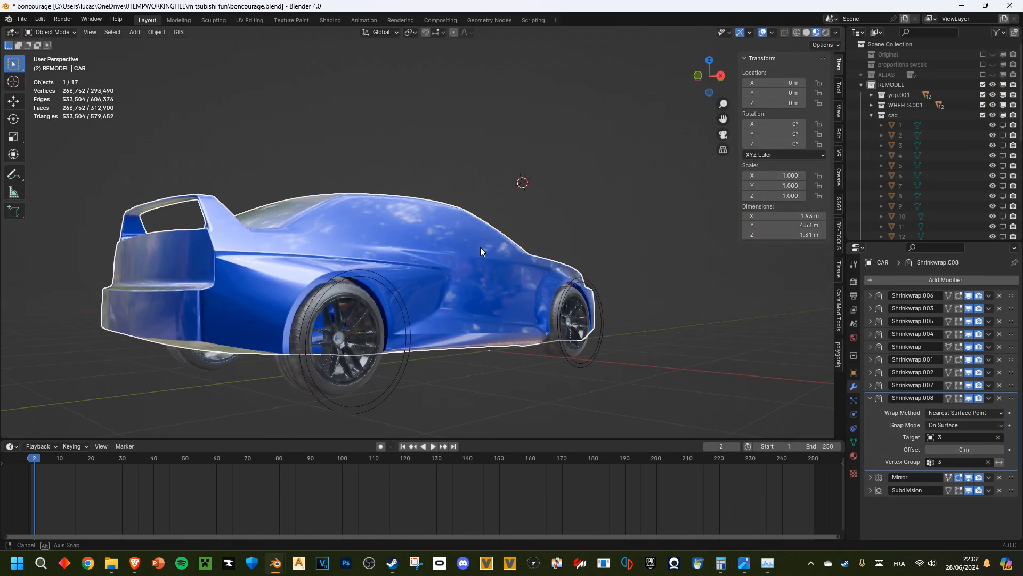
Orbit around the car's rear, hood, nose and wing to inspect stripe reflections.
{"action": "left_click_drag", "start_coordinate": [480, 251], "coordinate": [444, 318]}
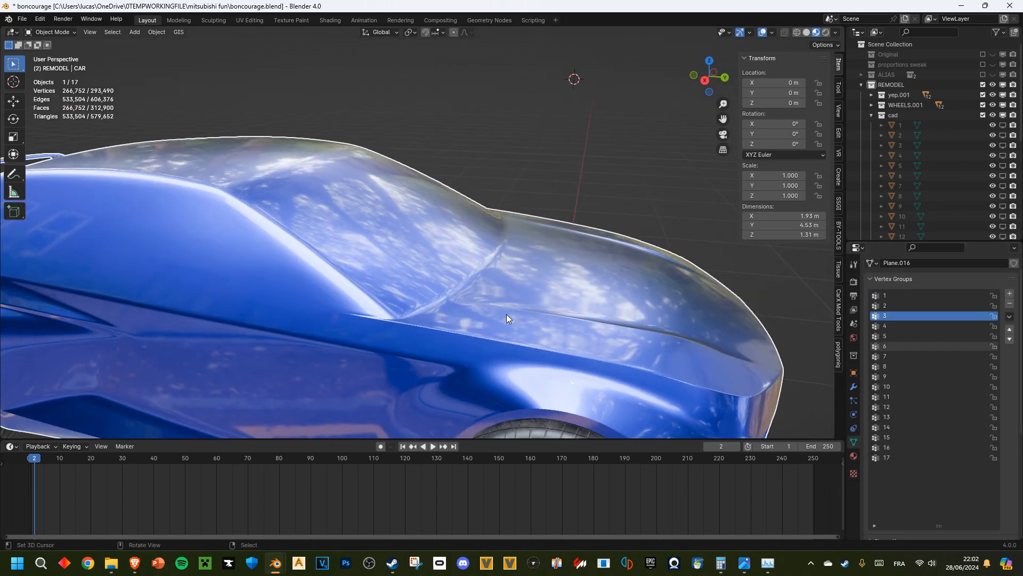
{"action": "left_click_drag", "start_coordinate": [509, 319], "coordinate": [522, 298]}
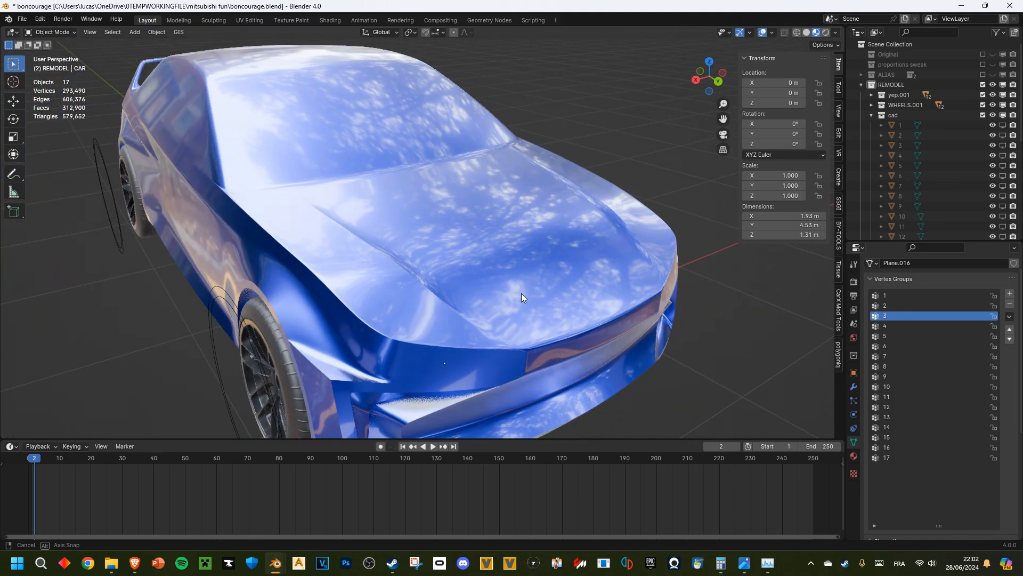
{"action": "left_click_drag", "start_coordinate": [522, 297], "coordinate": [475, 282]}
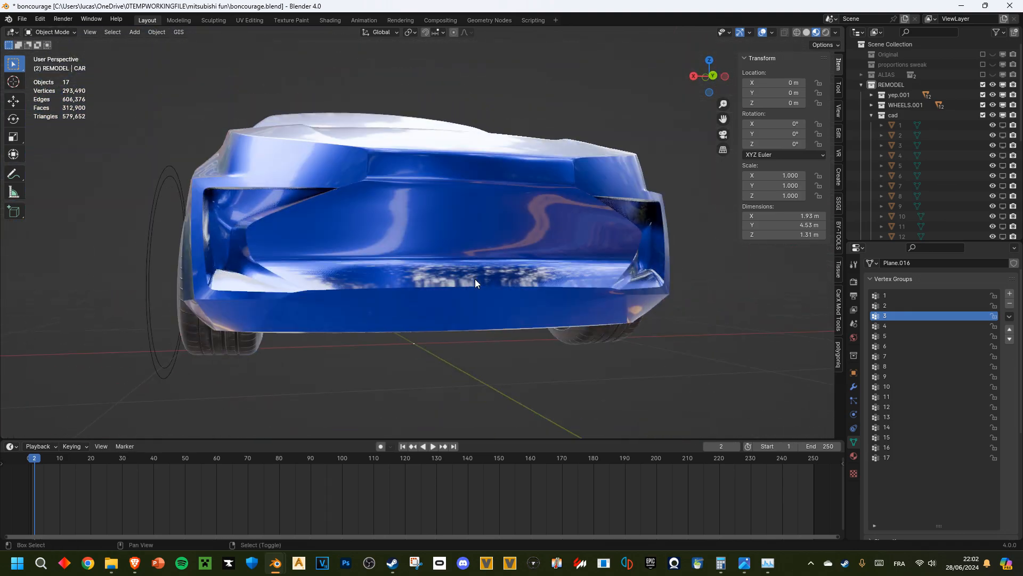
{"action": "left_click_drag", "start_coordinate": [475, 283], "coordinate": [578, 274]}
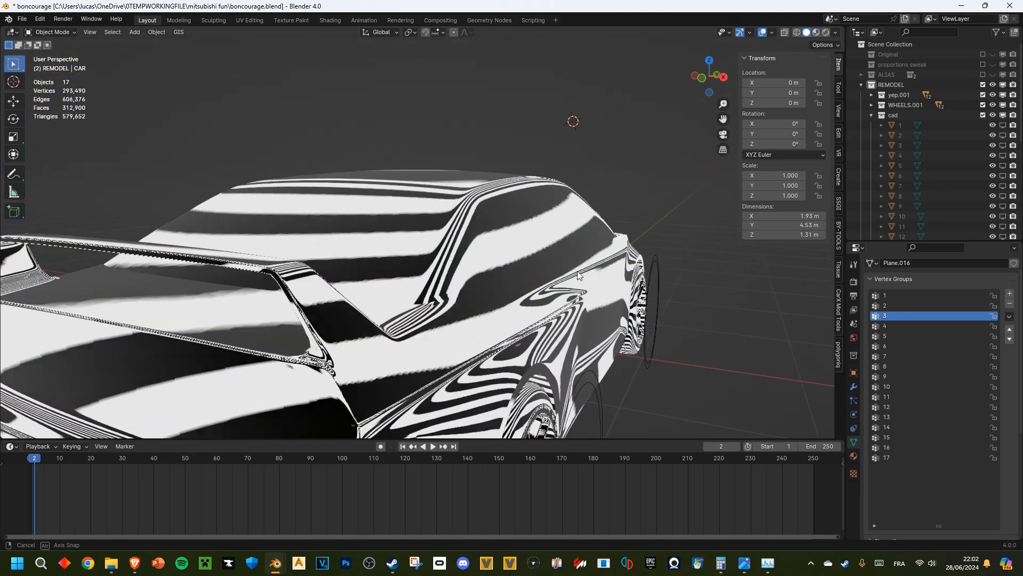
{"action": "left_click_drag", "start_coordinate": [578, 274], "coordinate": [555, 291]}
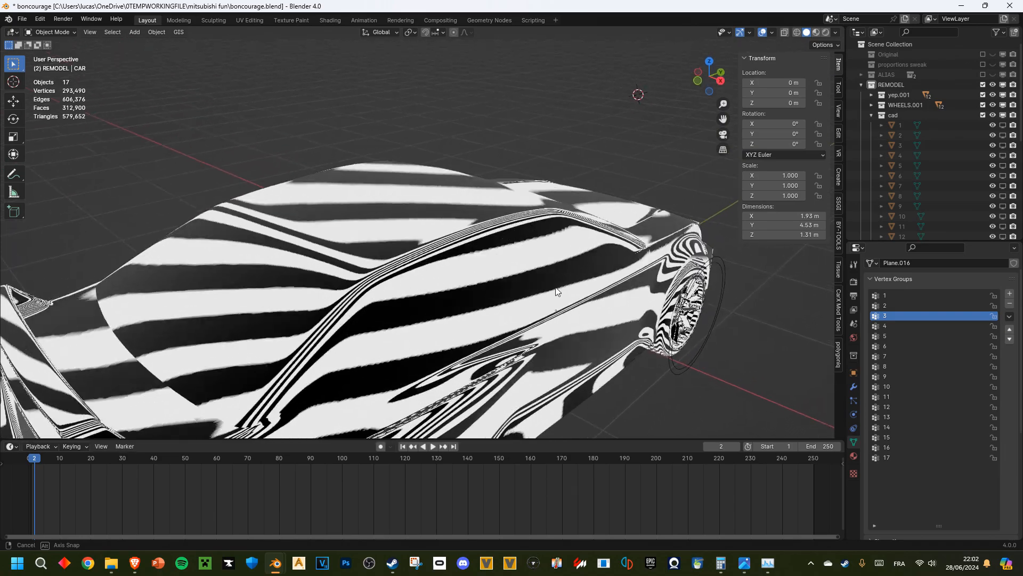
{"action": "left_click_drag", "start_coordinate": [555, 290], "coordinate": [555, 282]}
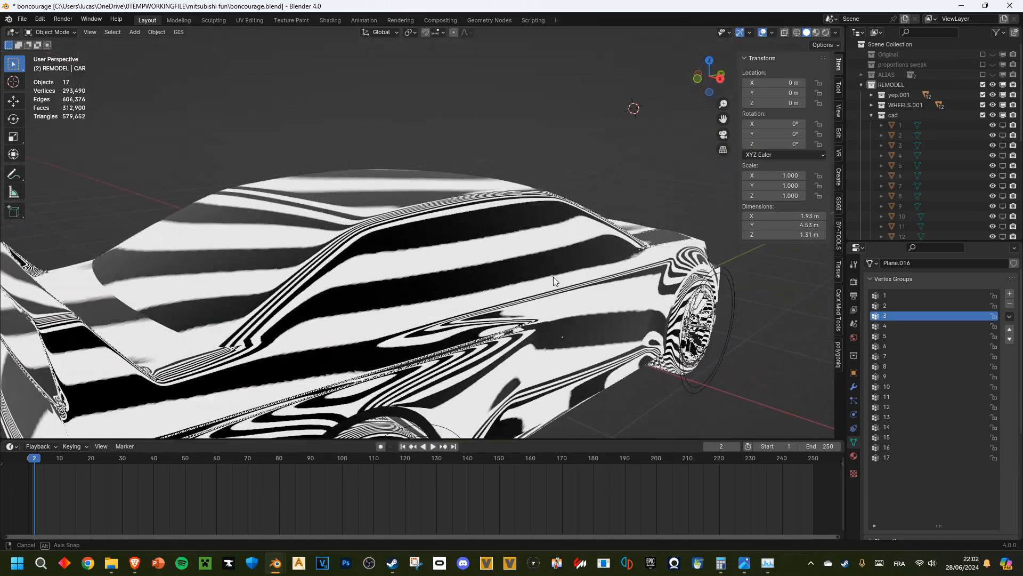
{"action": "left_click_drag", "start_coordinate": [554, 281], "coordinate": [574, 267]}
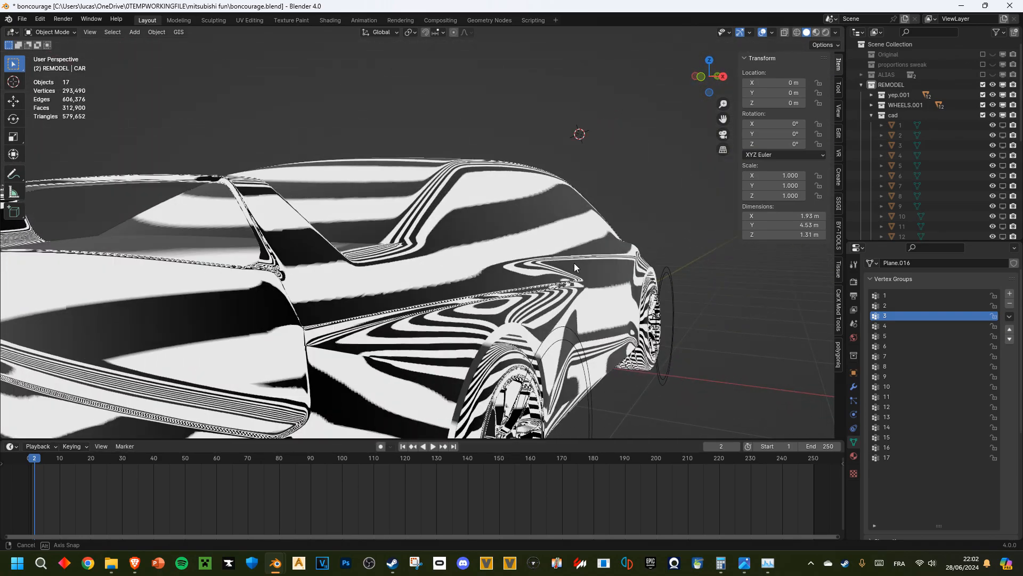
{"action": "left_click_drag", "start_coordinate": [575, 268], "coordinate": [558, 281]}
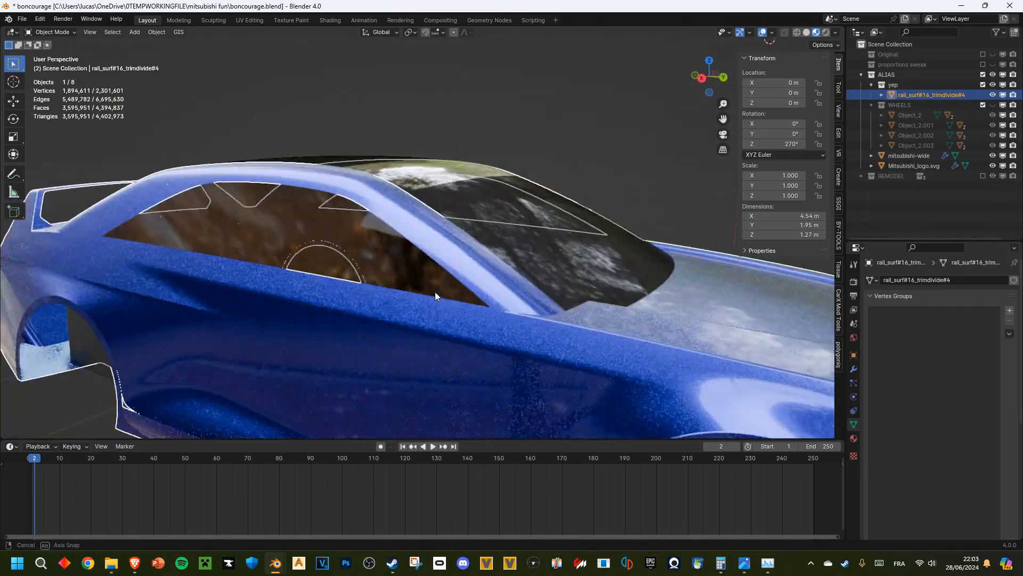
Orbit the Alias car front, inspect the wrapped body panels, and select another body piece.
{"action": "left_click_drag", "start_coordinate": [436, 296], "coordinate": [578, 336]}
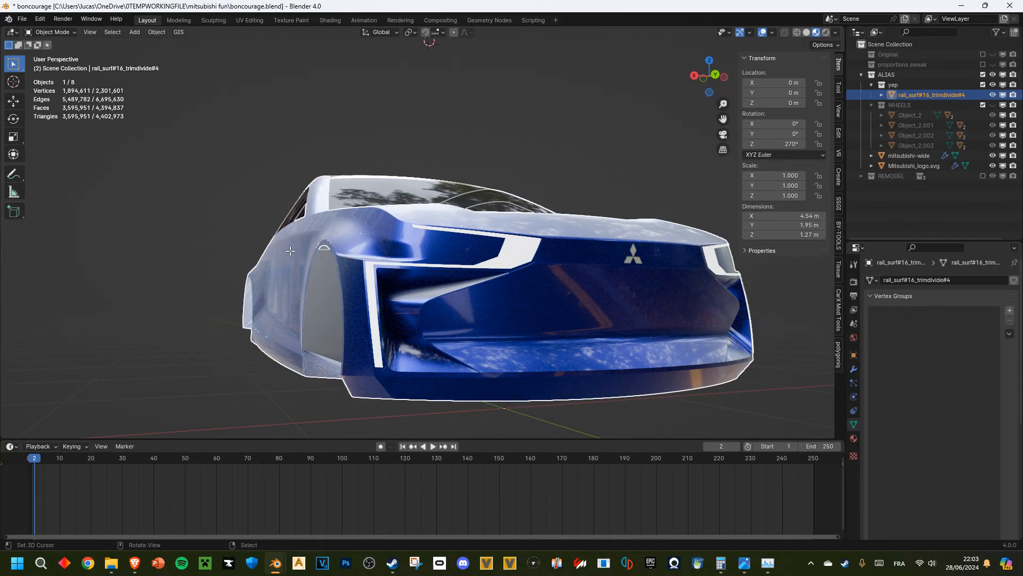
{"action": "key", "text": "Tab"}
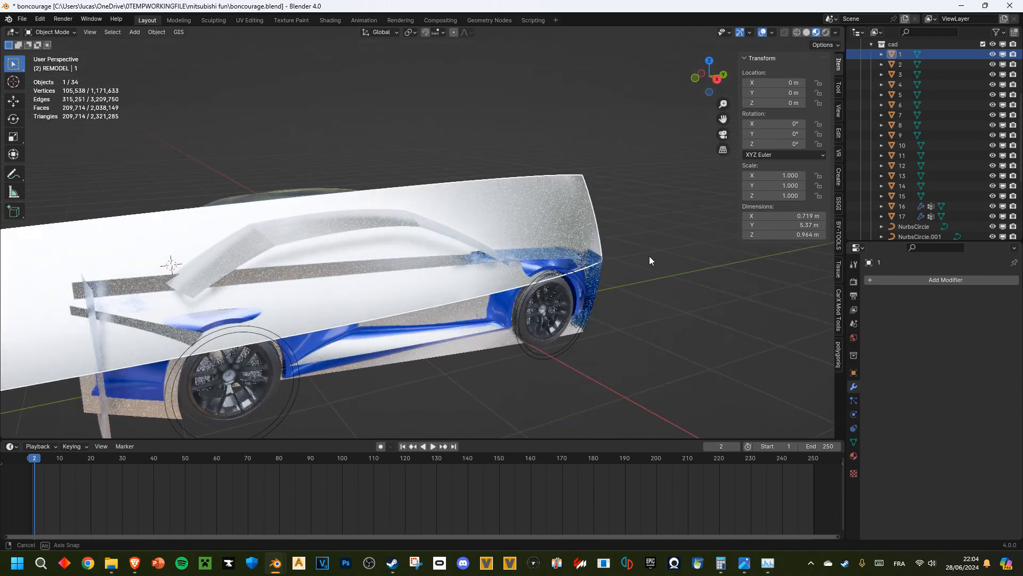
{"action": "left_click_drag", "start_coordinate": [649, 261], "coordinate": [584, 200]}
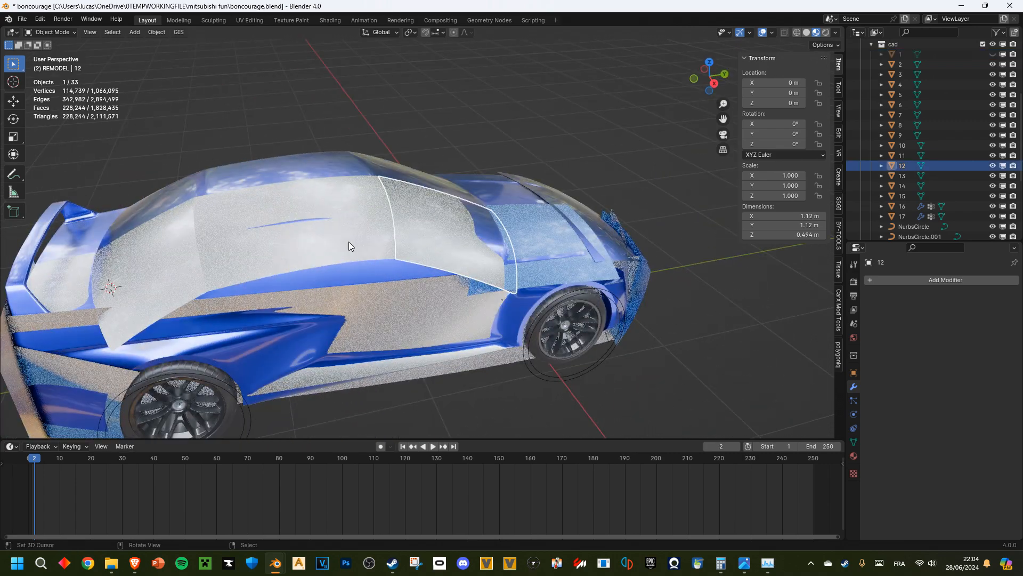
{"action": "left_click", "coordinate": [901, 155]}
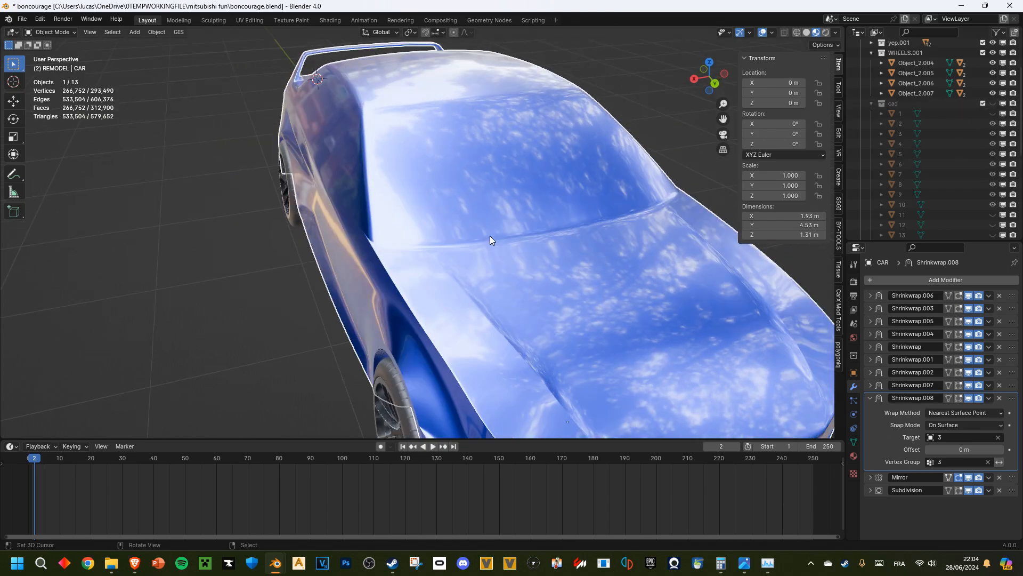
View the car's base control mesh in Edit Mode and orbit around its rear.
{"action": "key", "text": "Tab"}
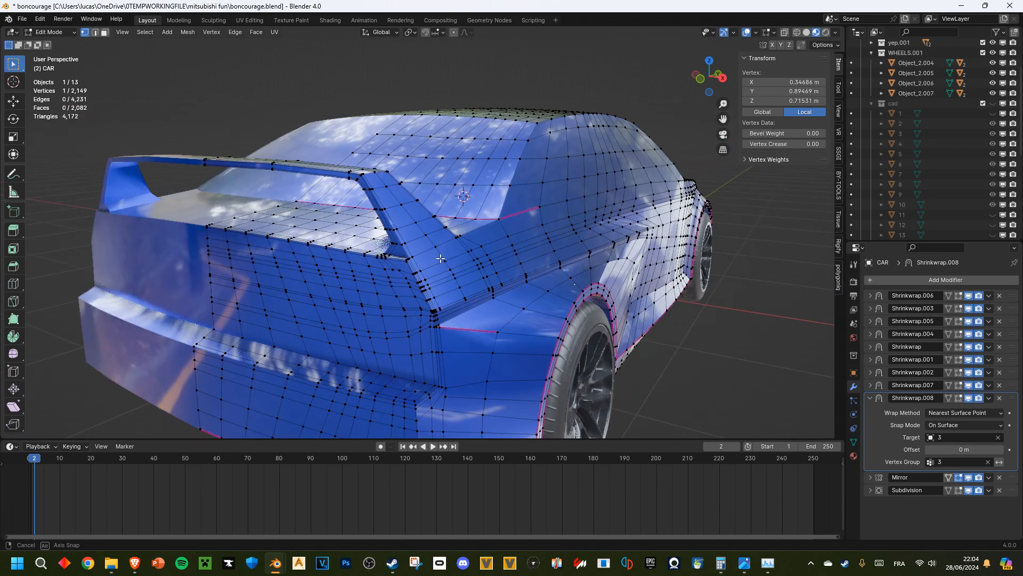
{"action": "left_click_drag", "start_coordinate": [440, 261], "coordinate": [565, 258]}
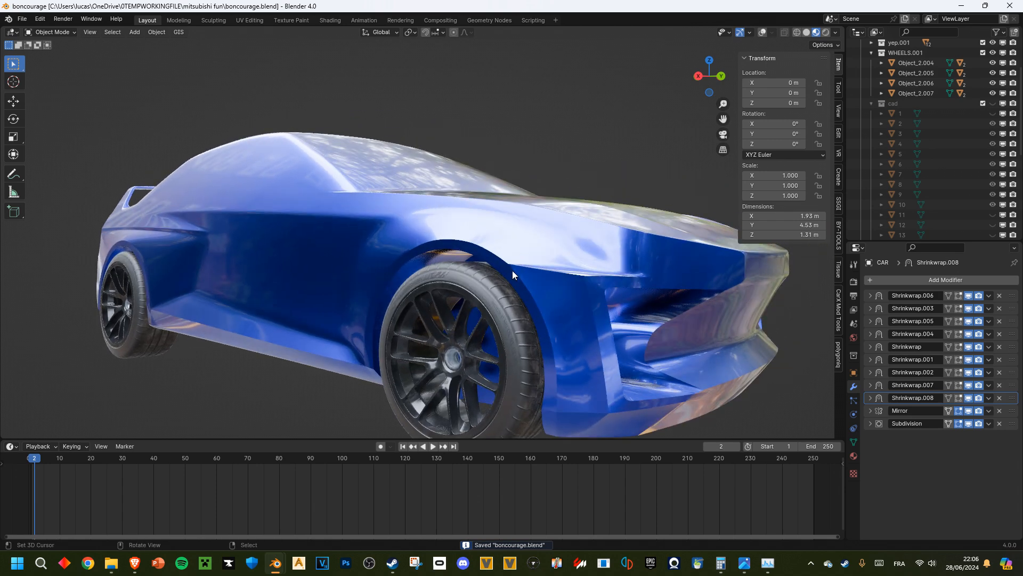
{"action": "mouse_move", "coordinate": [490, 277]}
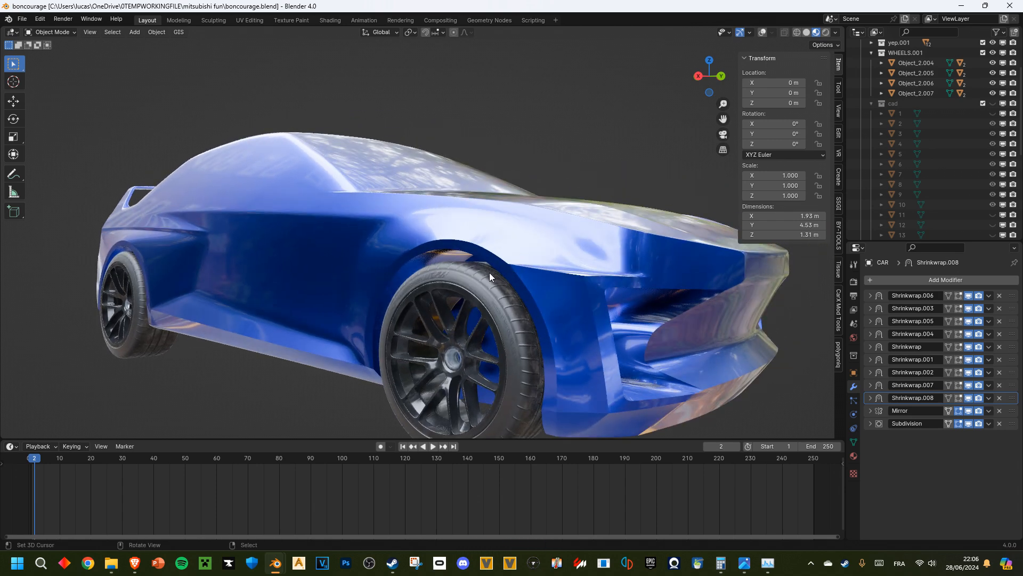
{"action": "mouse_move", "coordinate": [331, 281]}
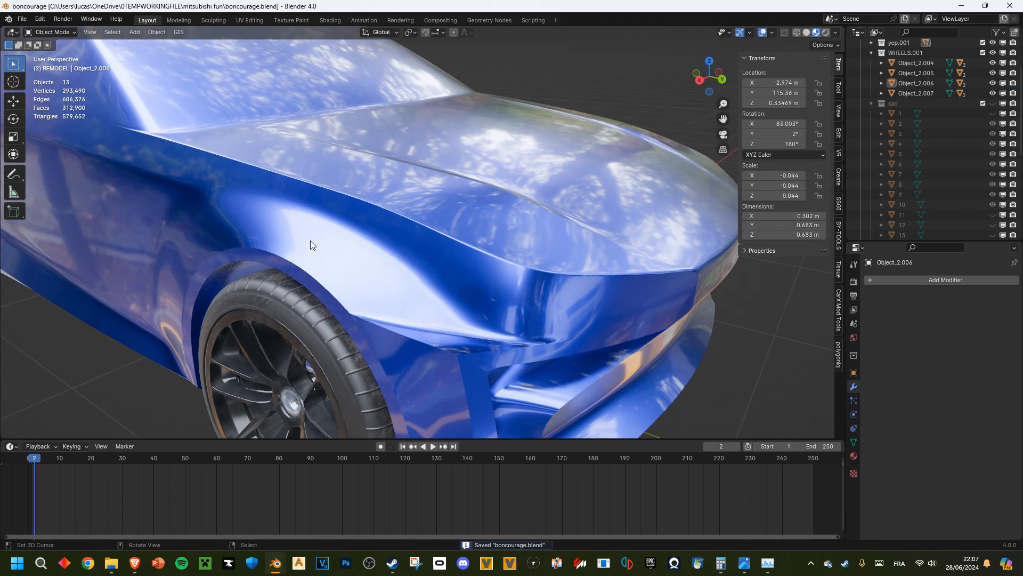
{"action": "mouse_move", "coordinate": [375, 331]}
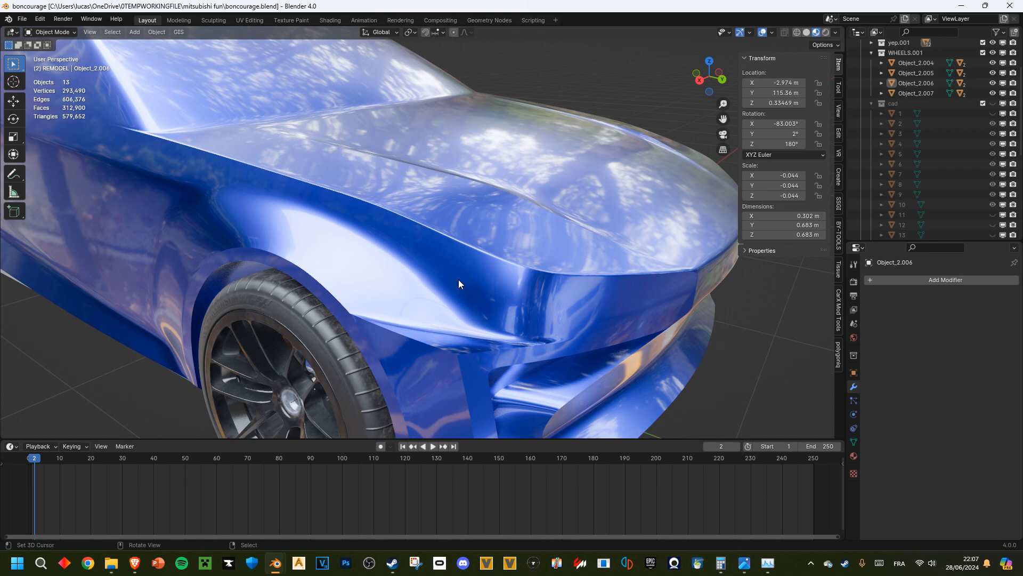
{"action": "mouse_move", "coordinate": [494, 320]}
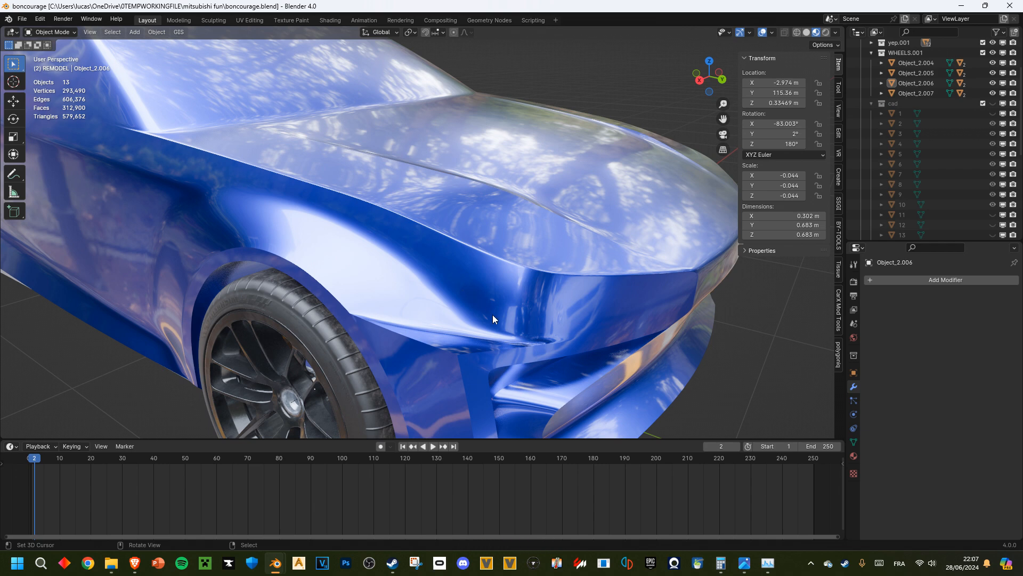